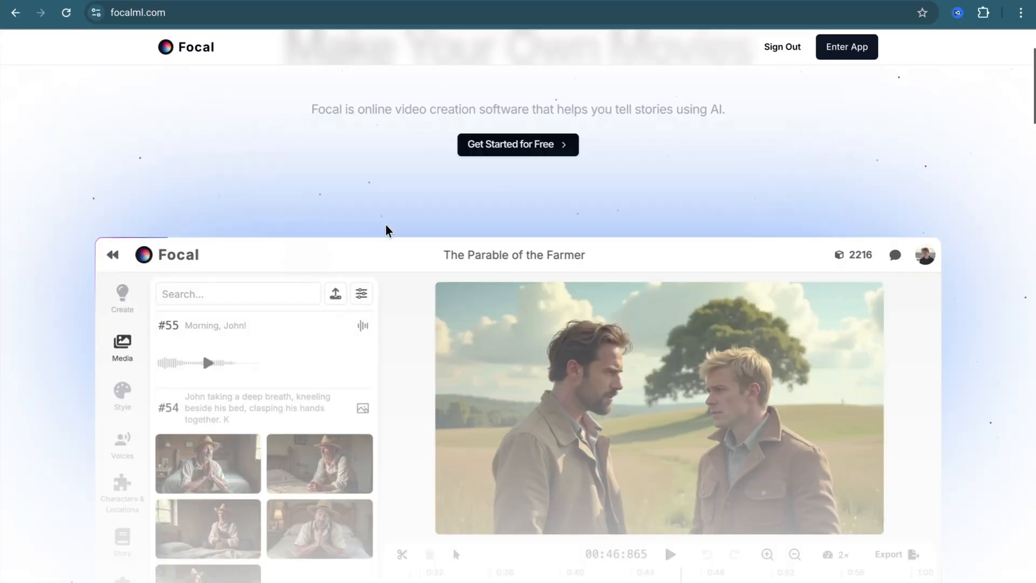
- Scroll the focalml.com landing page, then enter the app to reach My Projects
scroll("down", 3)
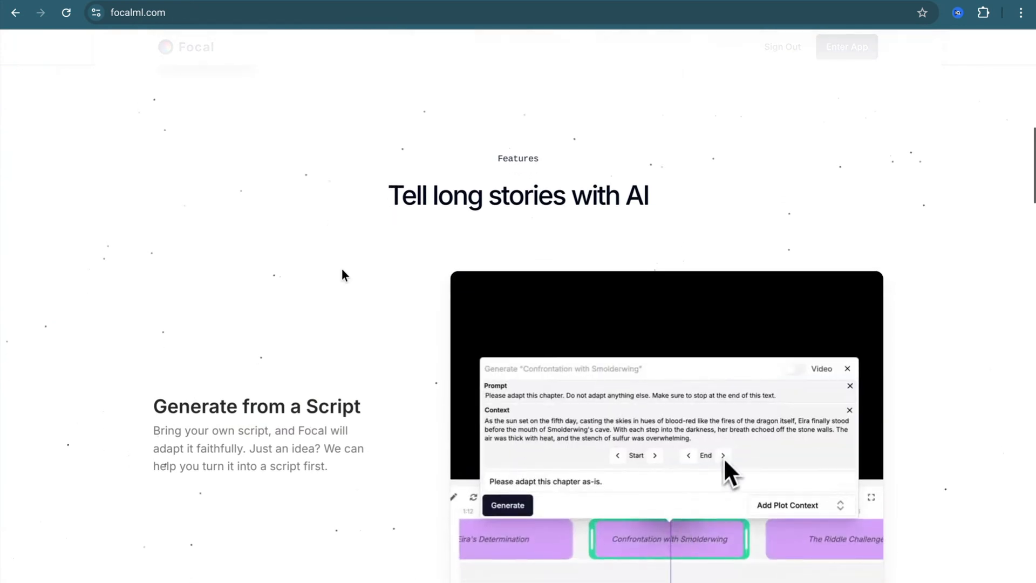
scroll("down", 3)
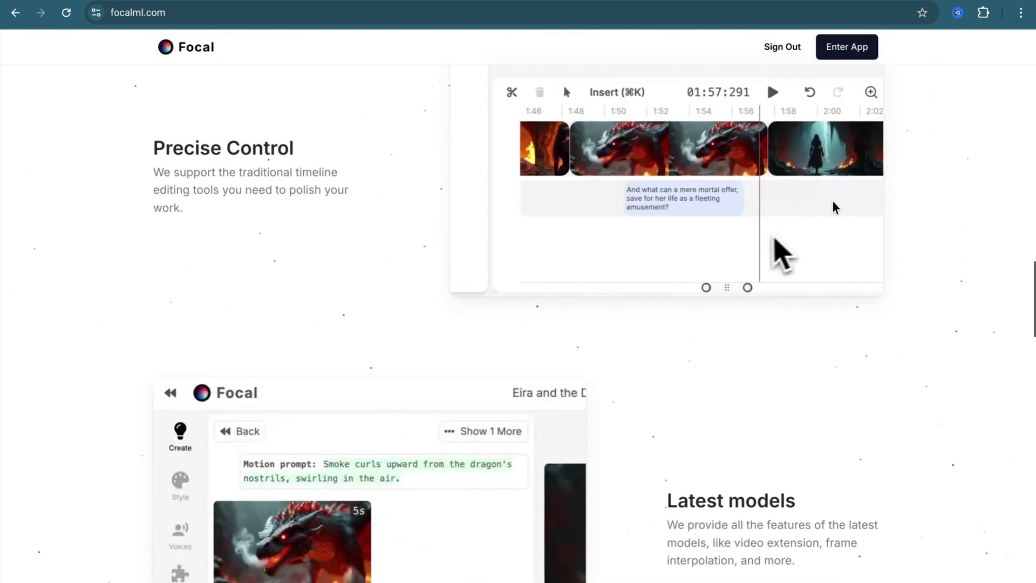
scroll("down", 3)
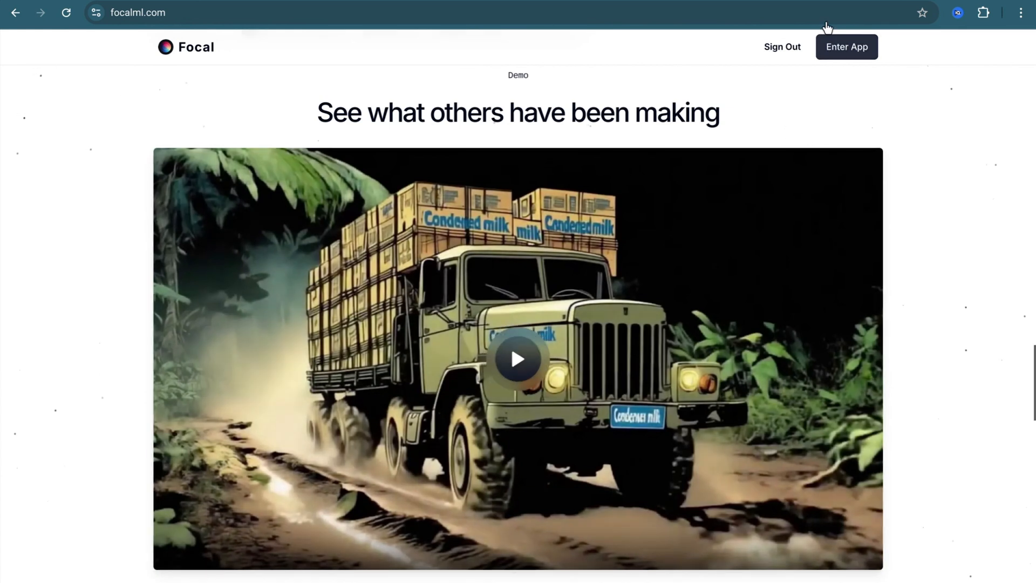
left_click(847, 47)
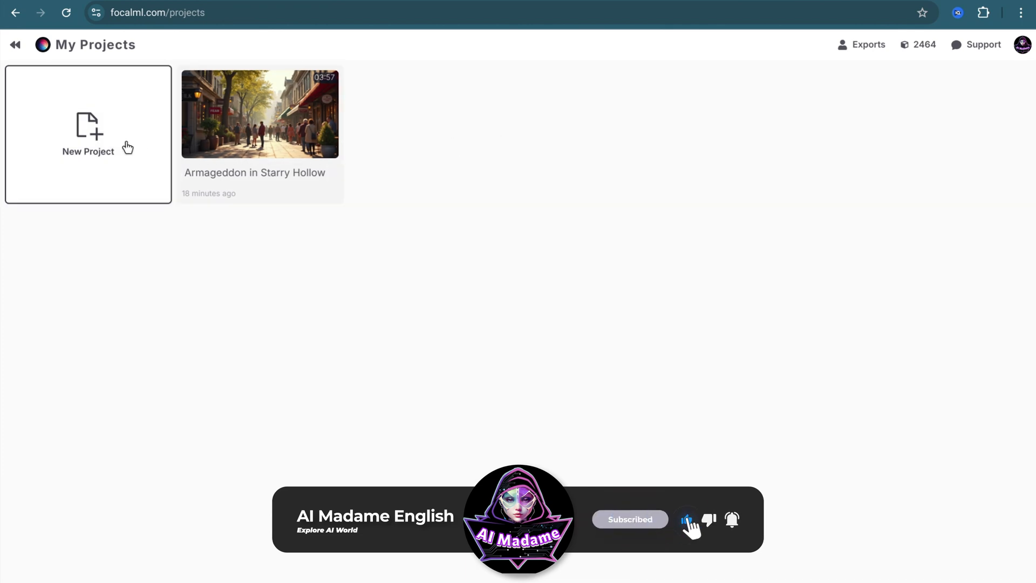
- Create a new project that starts from an idea
left_click(88, 129)
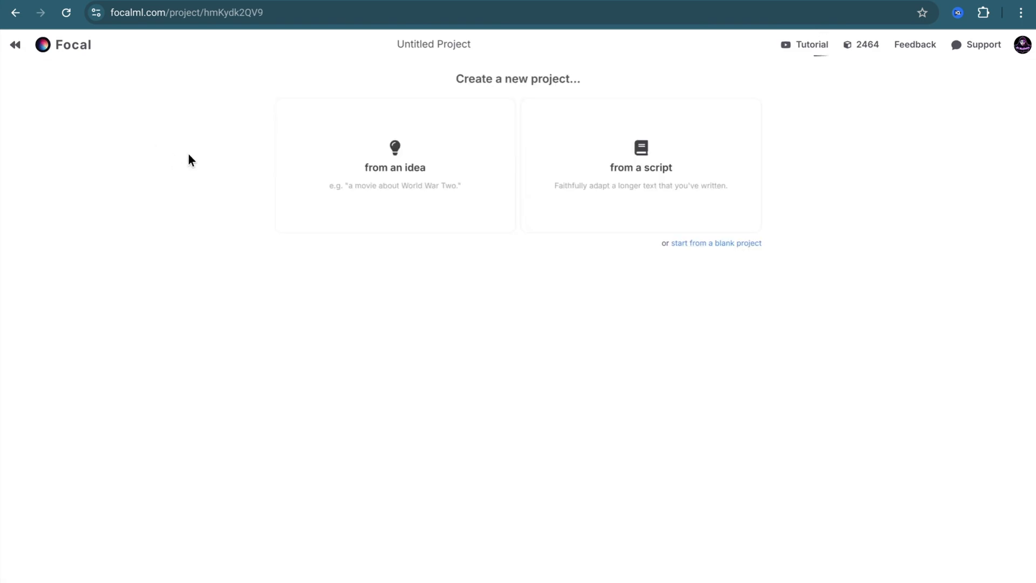
mouse_move(674, 240)
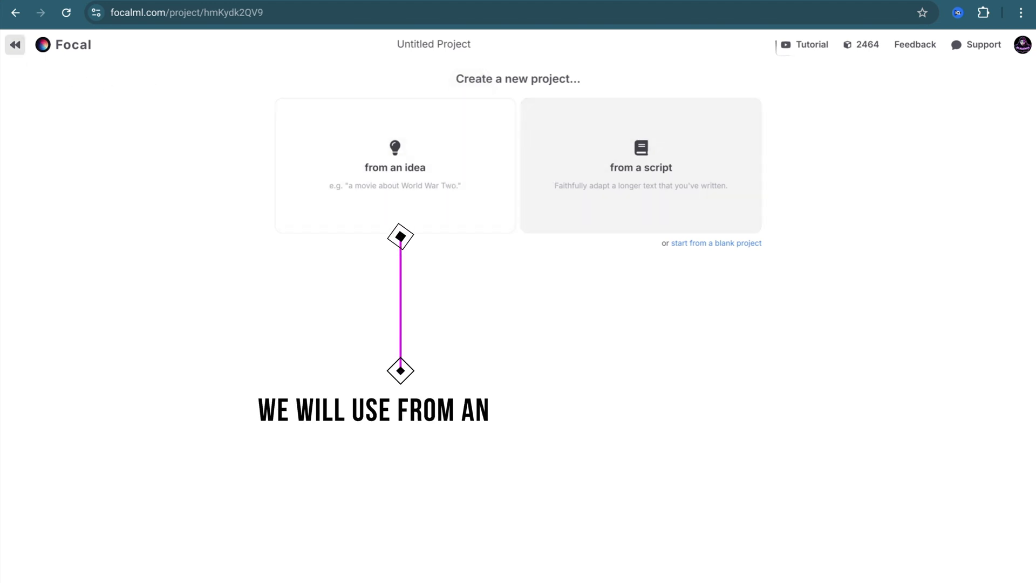
left_click(394, 164)
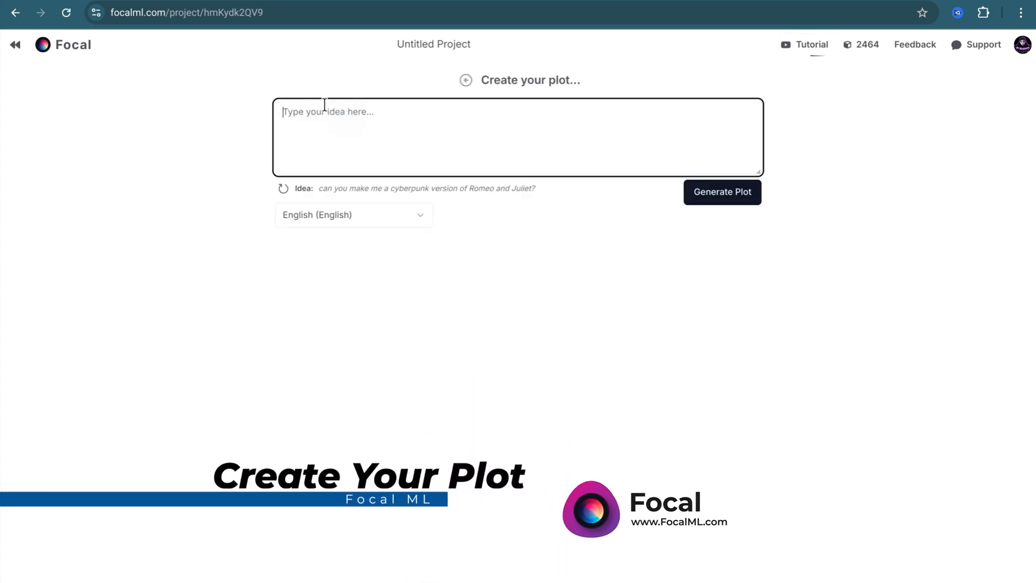
- Keep English as the language, enter 'battleship war' as the idea, and request a plot
left_click(354, 215)
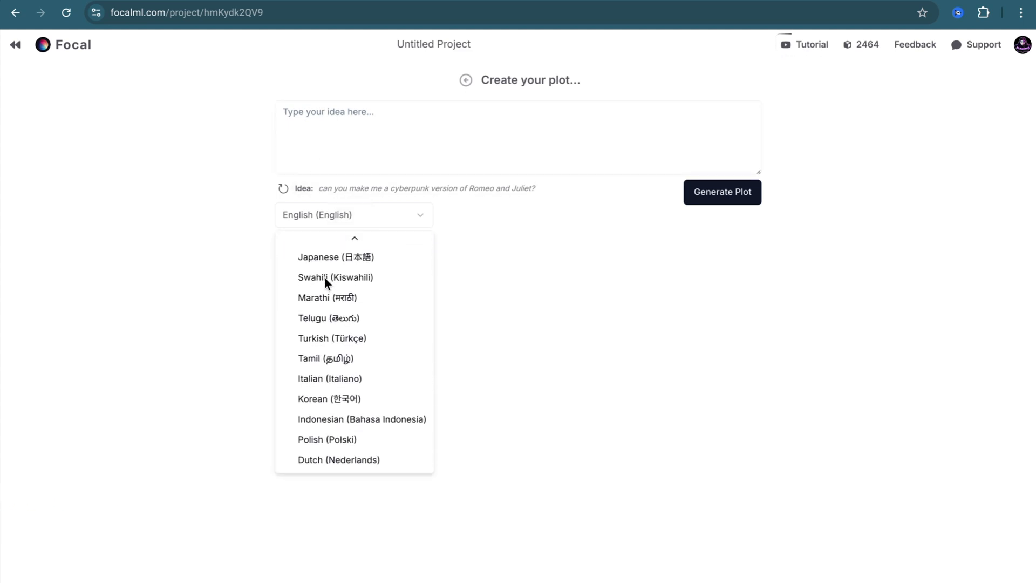
scroll("up", 3)
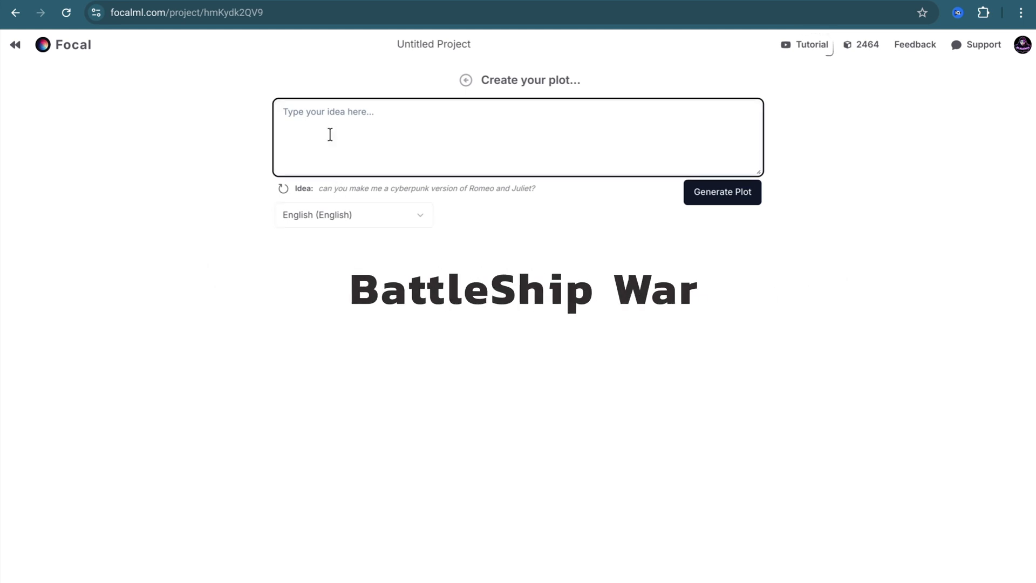
type("battleship war")
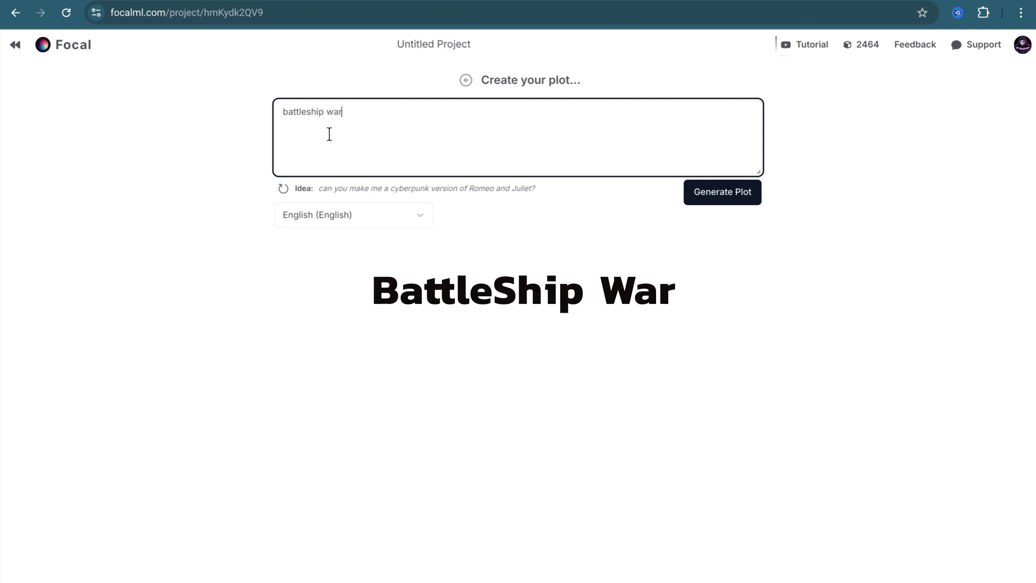
left_click(734, 192)
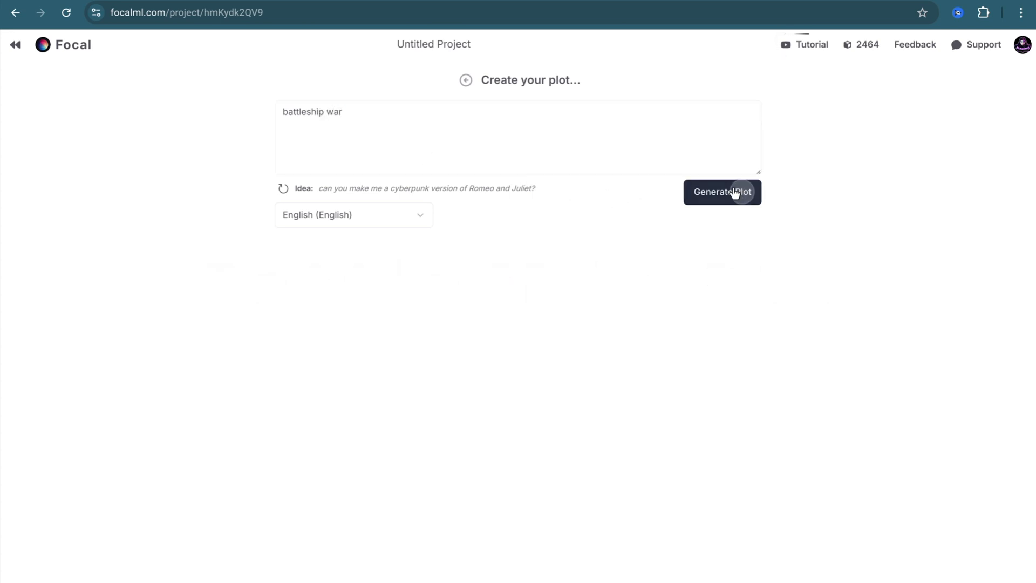
- Generate the battleship war plot, review it, and continue to Rise of the Nighthawk's details
left_click(723, 191)
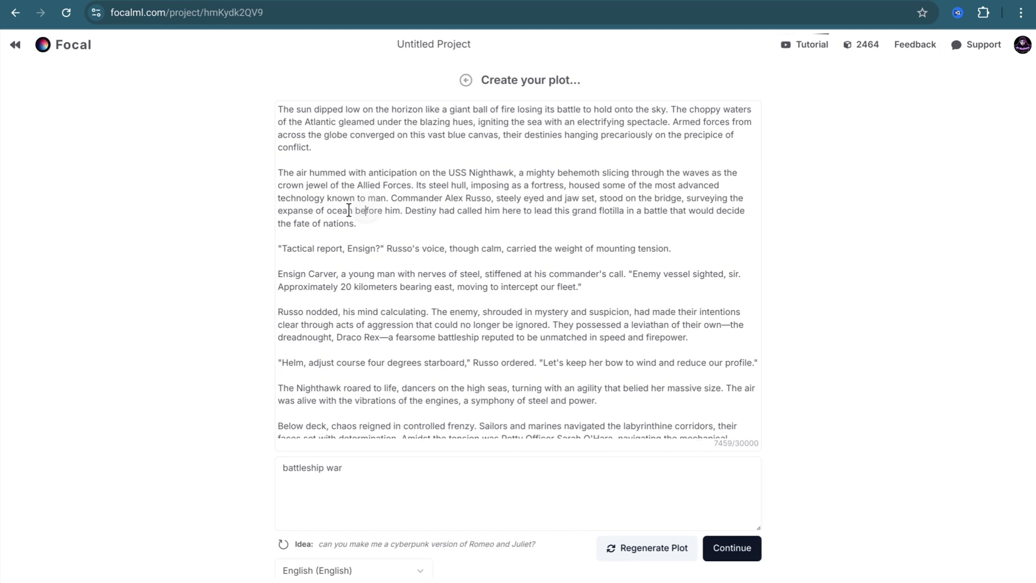
type("hell")
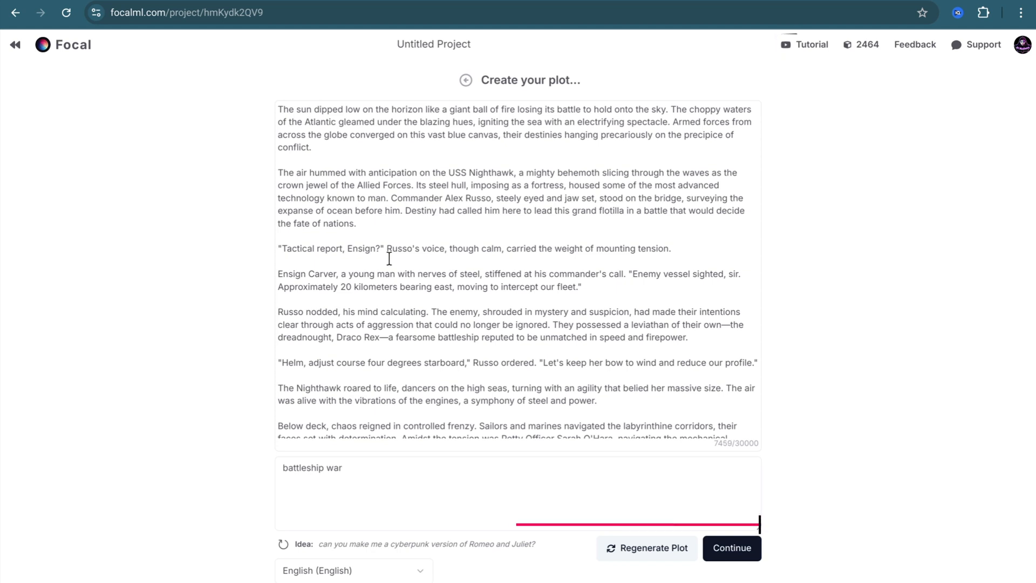
scroll("down", 3)
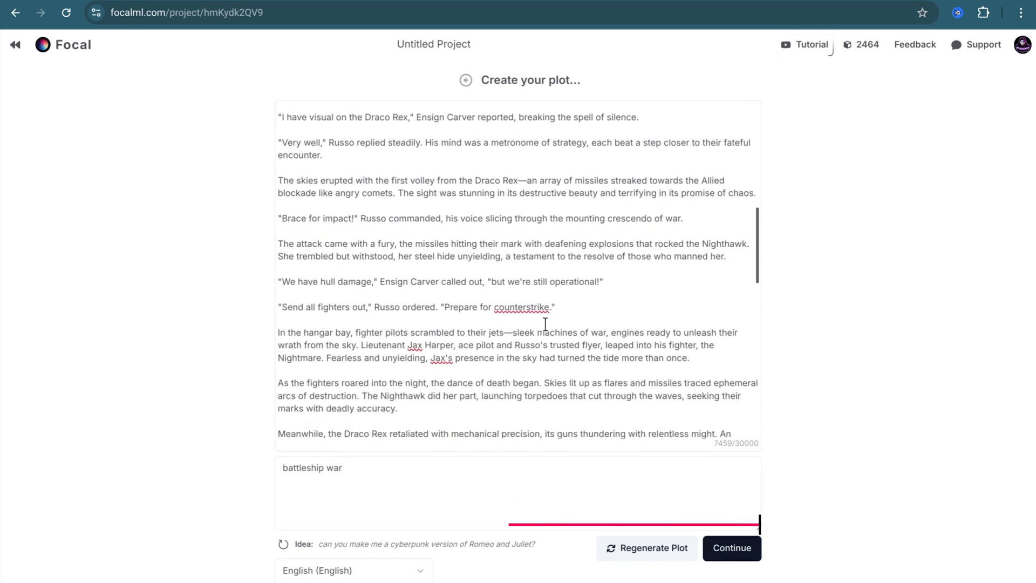
left_click(731, 548)
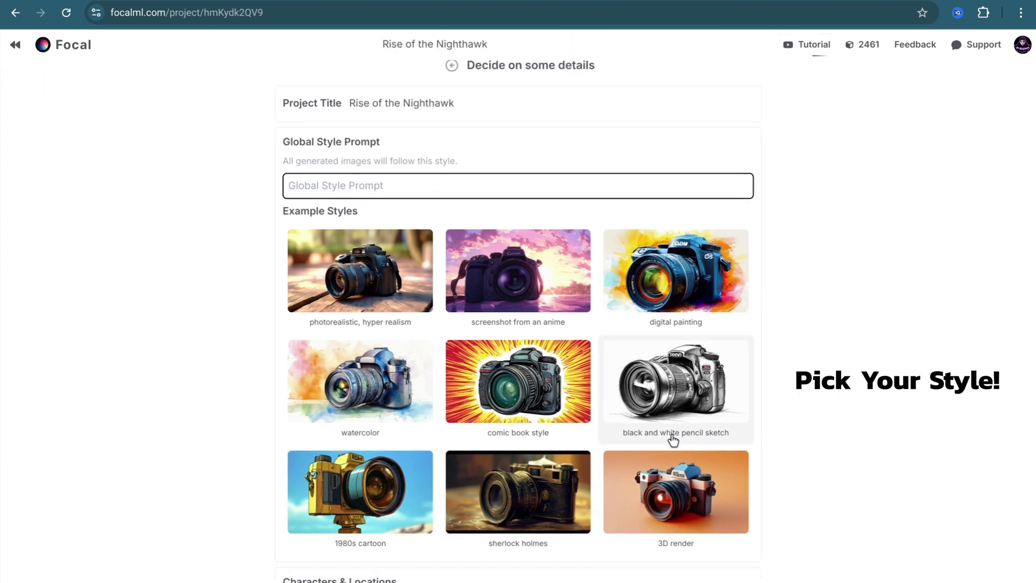
- Apply the 'photorealistic, hyper realism' style and review the generated characters, locations and item
left_click(359, 270)
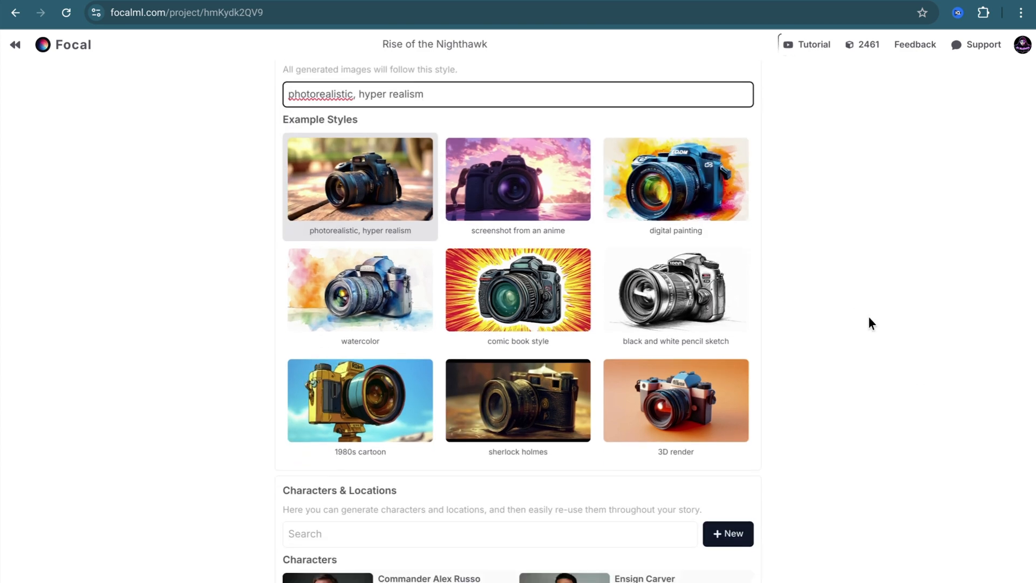
scroll("down", 3)
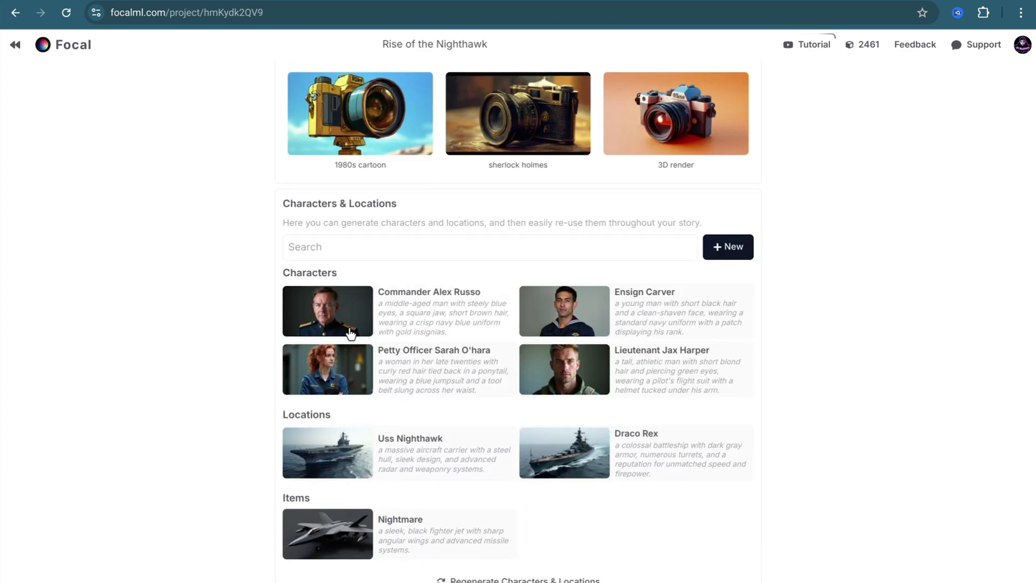
left_click(727, 247)
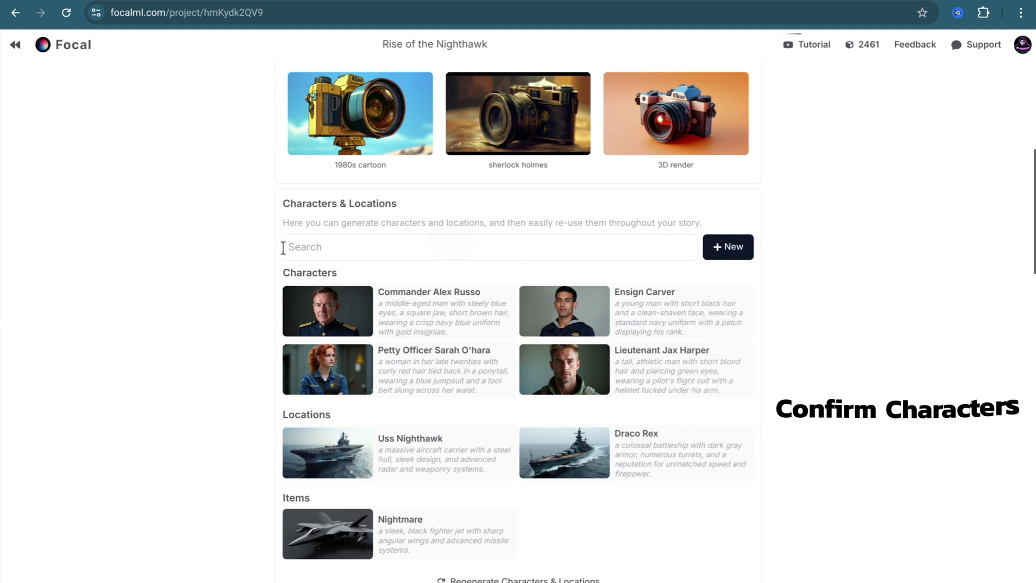
left_click(728, 247)
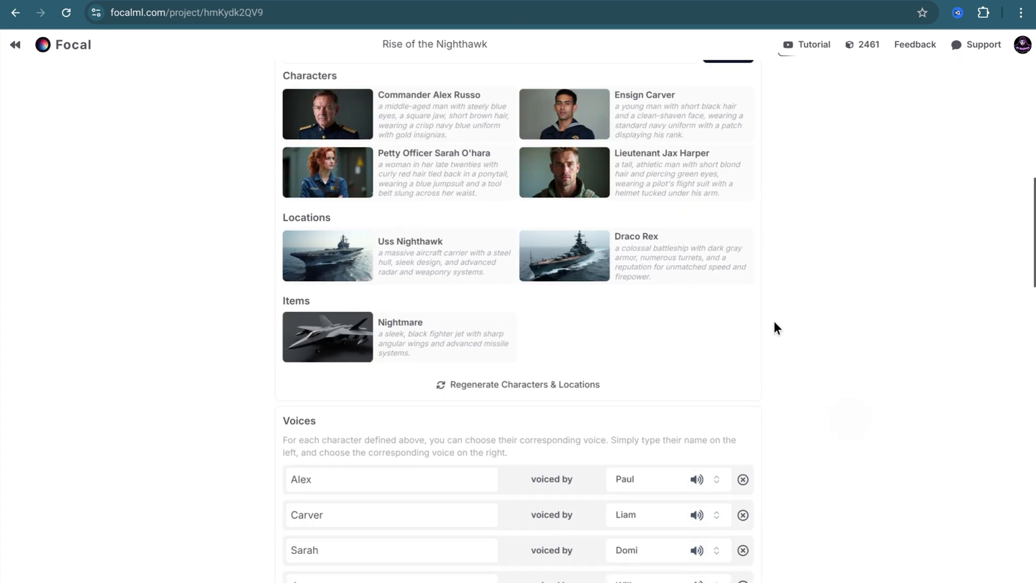
mouse_move(570, 175)
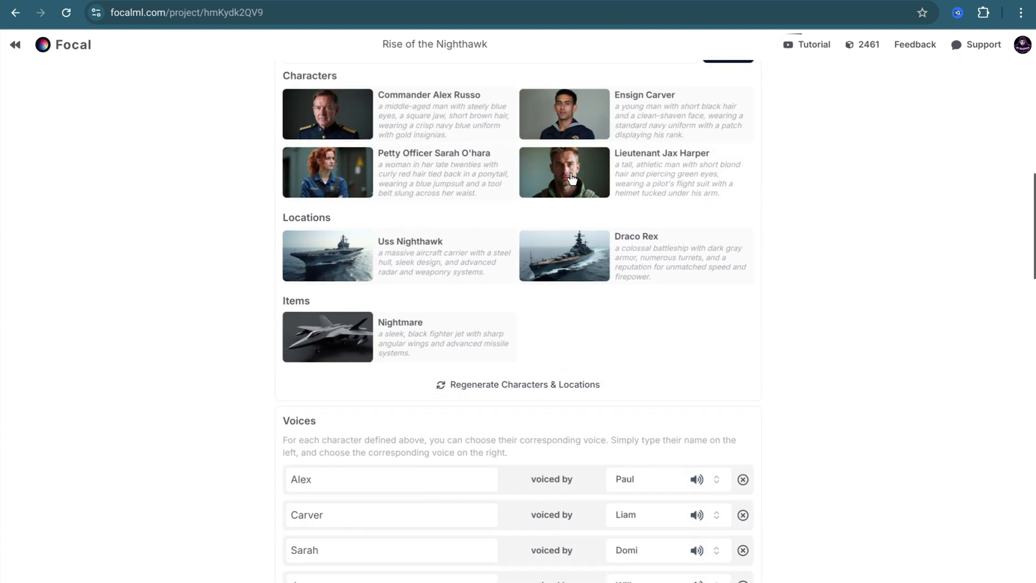
scroll("down", 3)
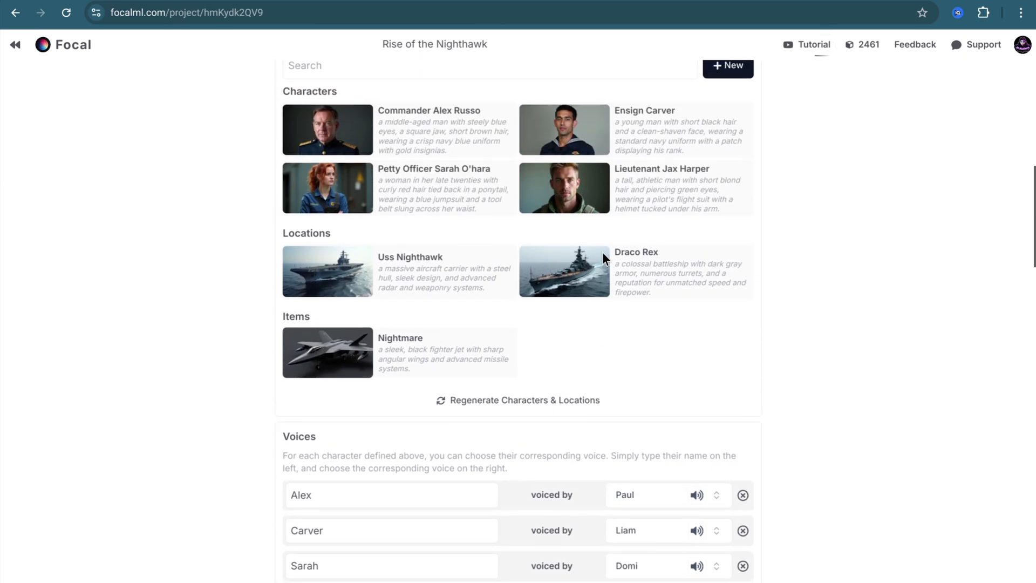
- Change Alex's voice from Paul to Fin, then scroll toward the Chapters section
scroll("down", 3)
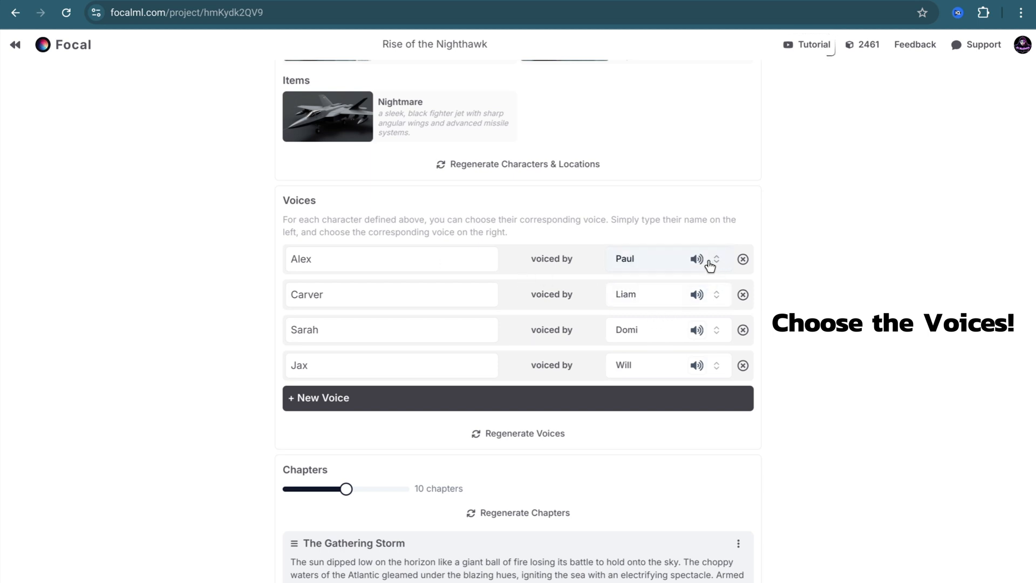
left_click(717, 258)
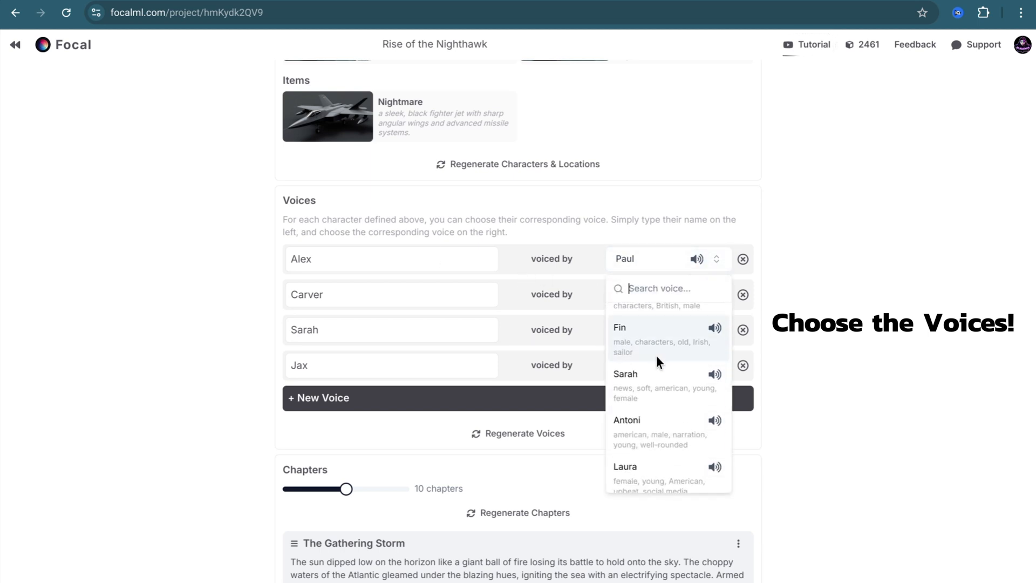
left_click(619, 328)
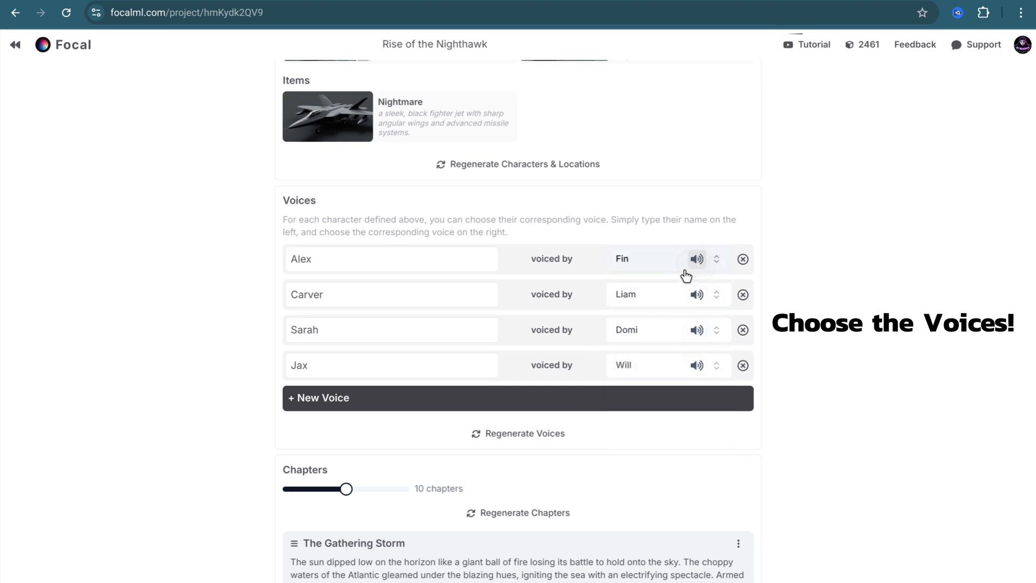
mouse_move(638, 199)
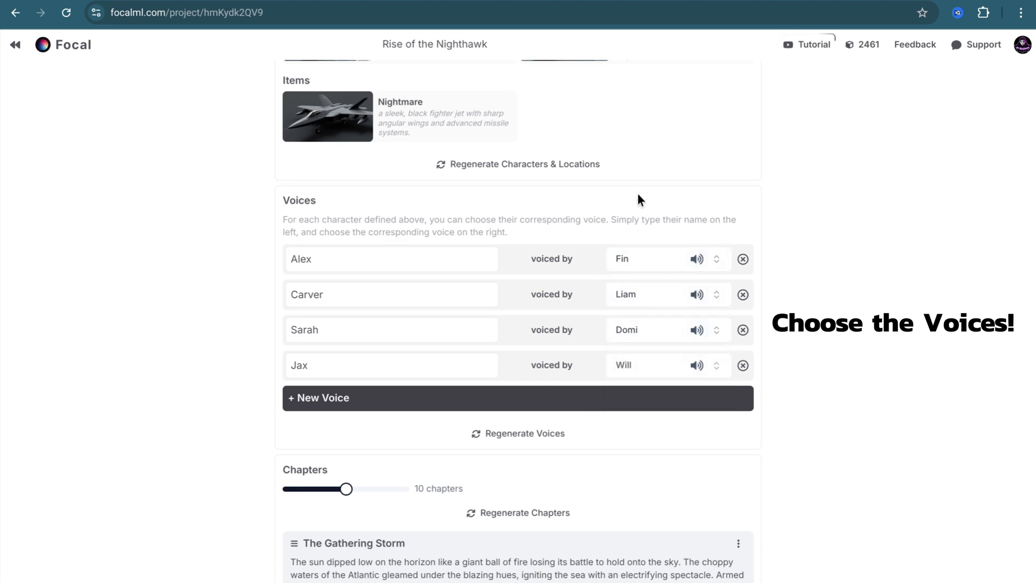
scroll("down", 3)
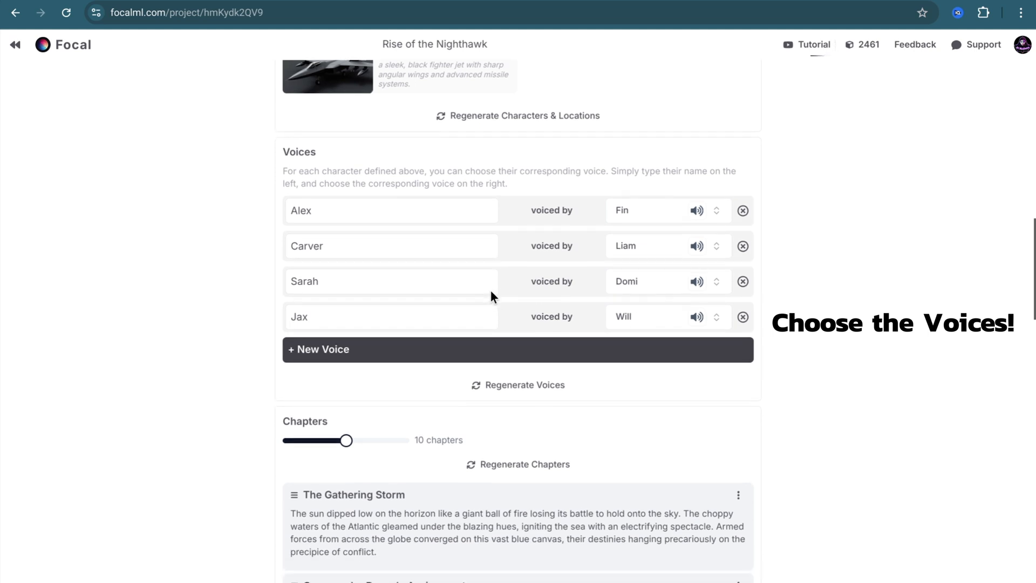
mouse_move(342, 361)
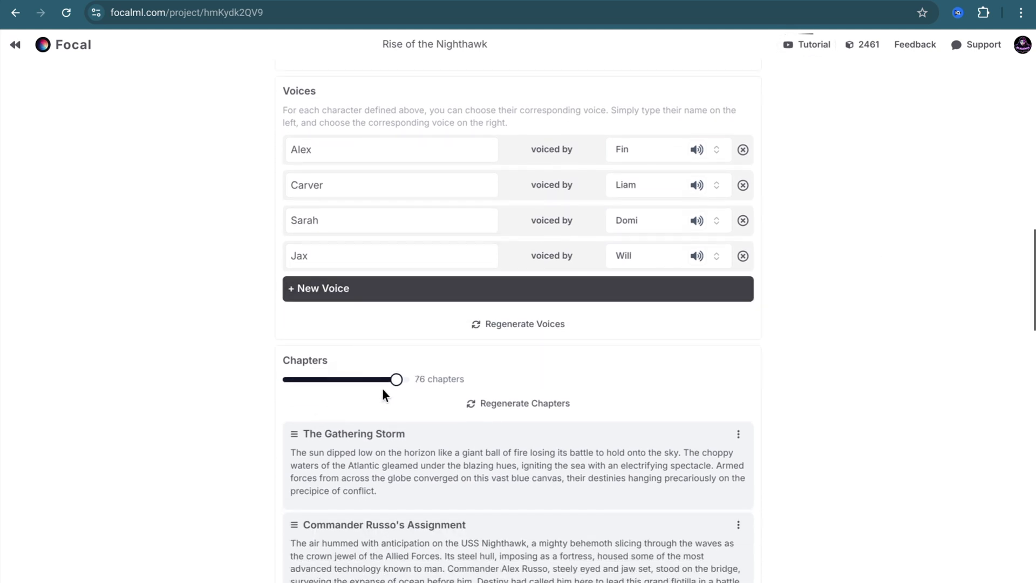
- Reduce the story to 7 chapters and start editing The Gathering Storm's text
left_click_drag(395, 378, 337, 378)
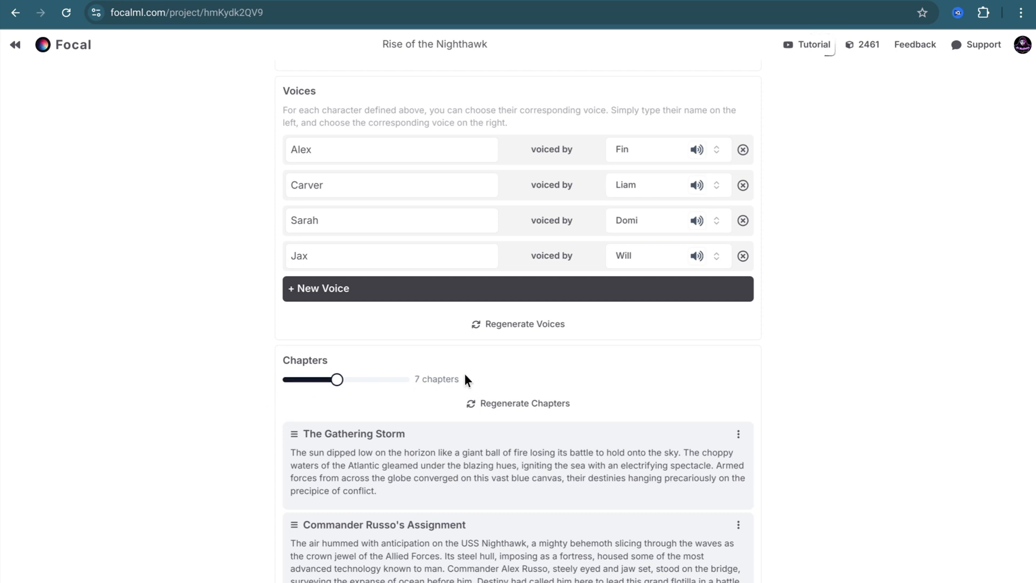
scroll("down", 3)
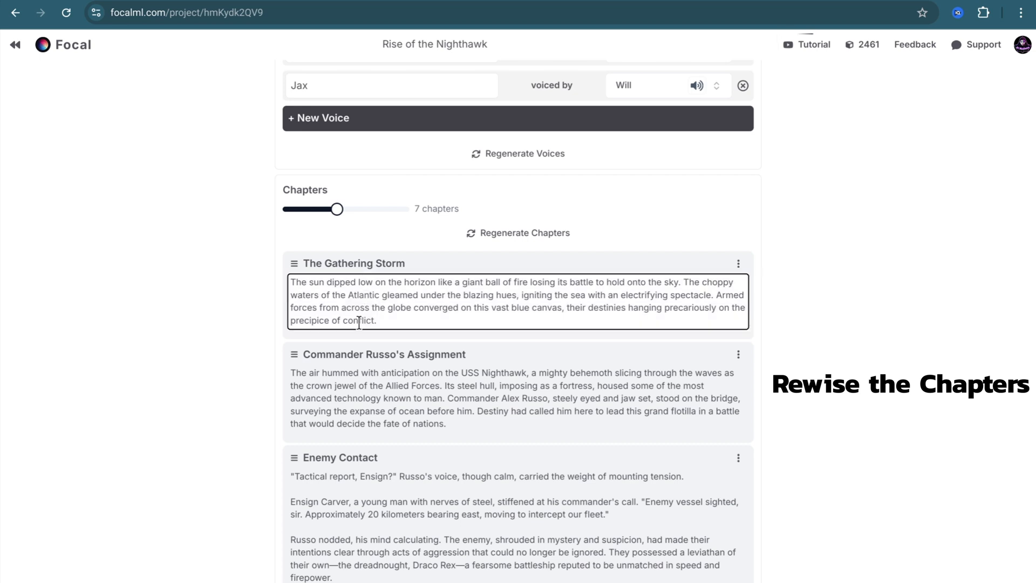
left_click(738, 263)
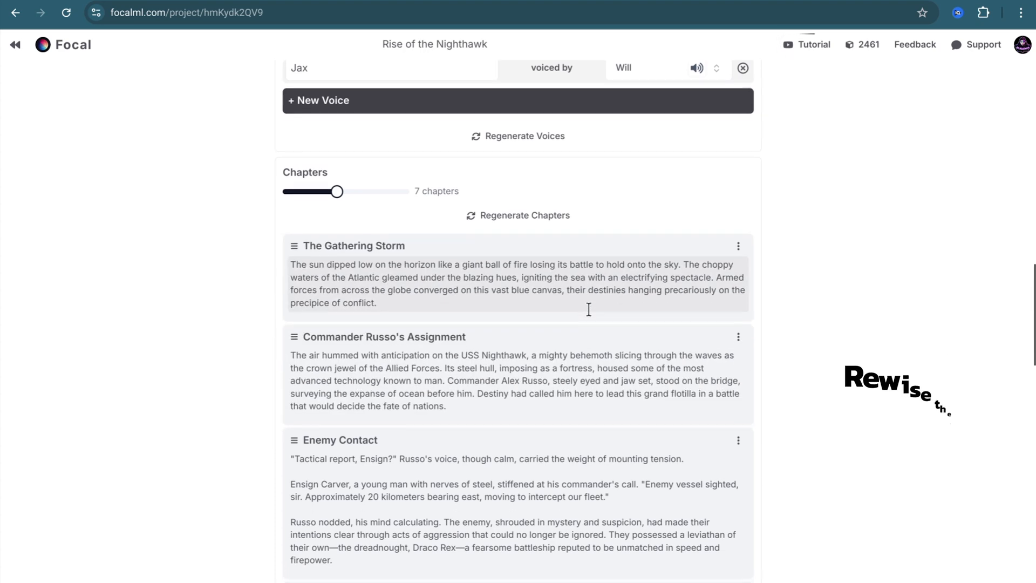
scroll("down", 3)
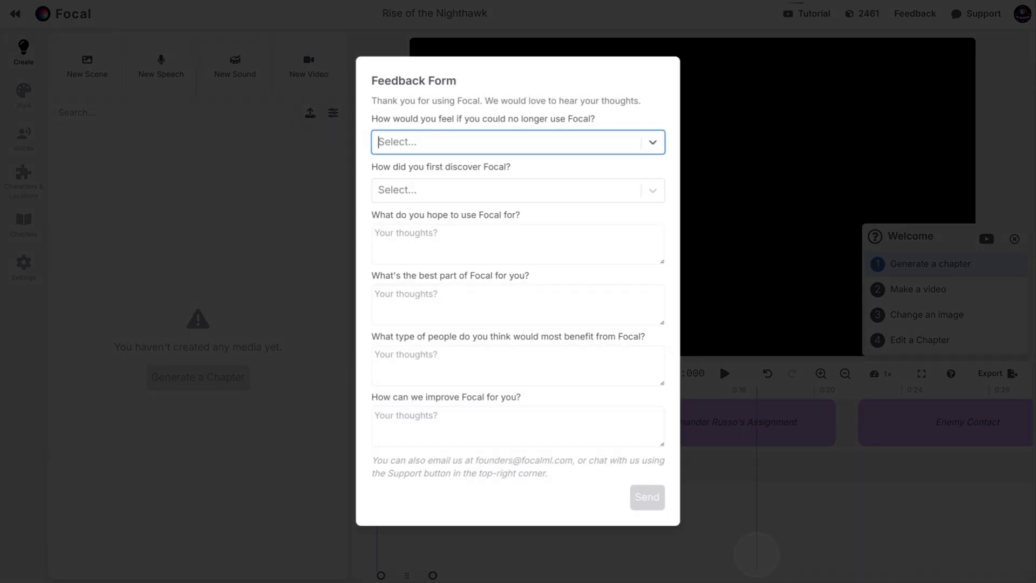
mouse_move(653, 131)
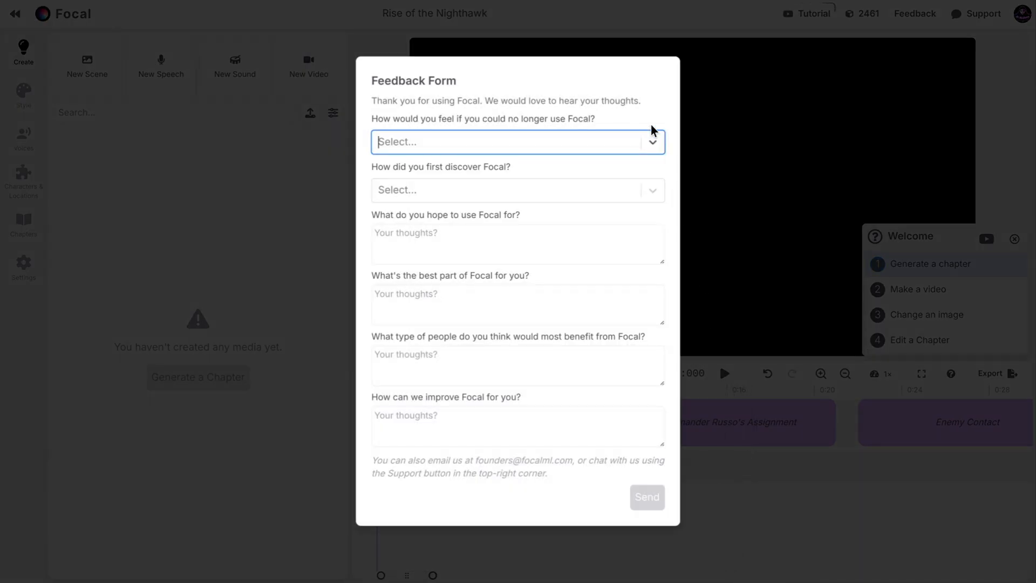
- Answer the first feedback form question to clear the form
left_click(518, 141)
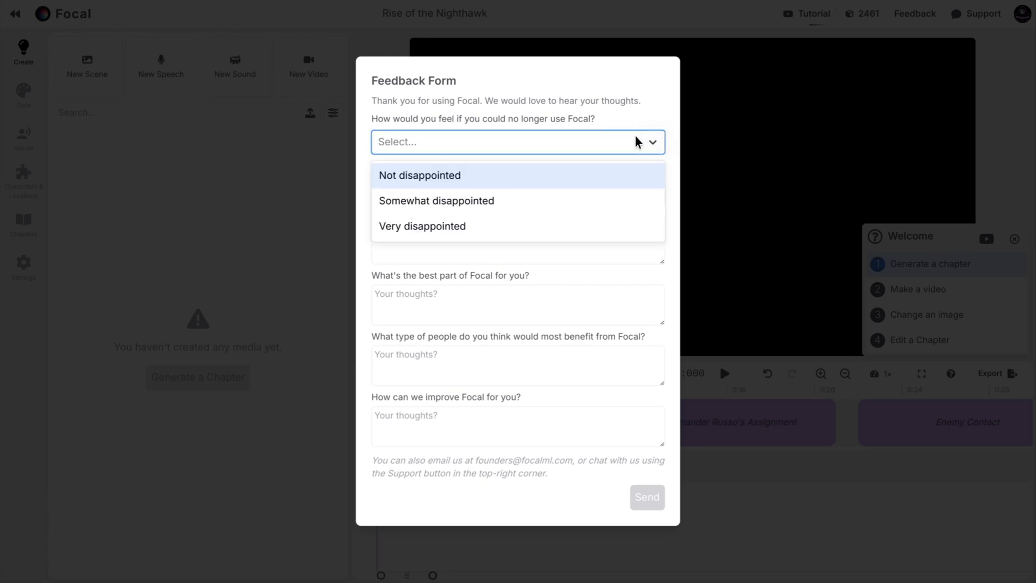
left_click(436, 200)
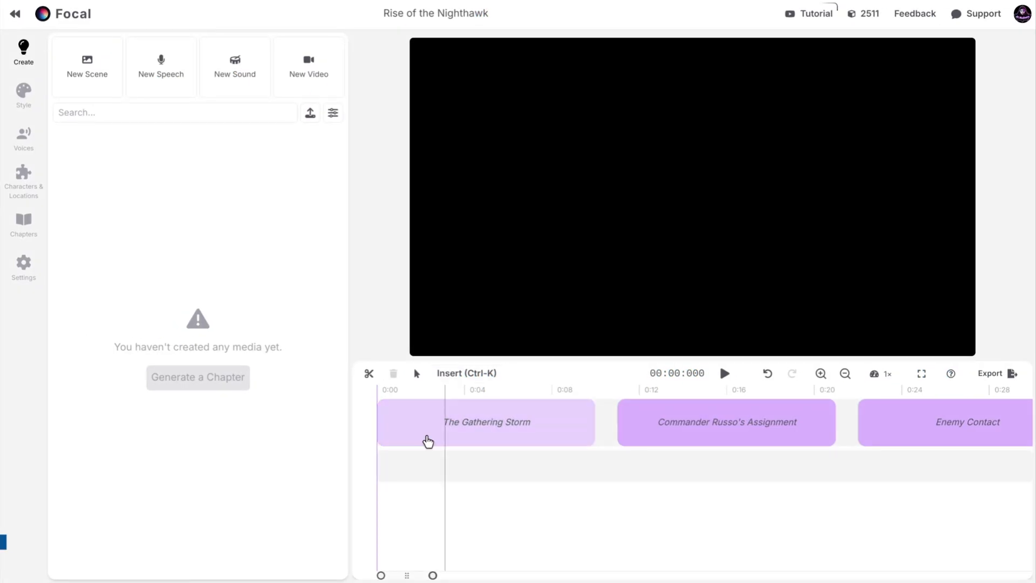
- Generate shots for The Gathering Storm, adapting the chapter as-is
left_click(485, 421)
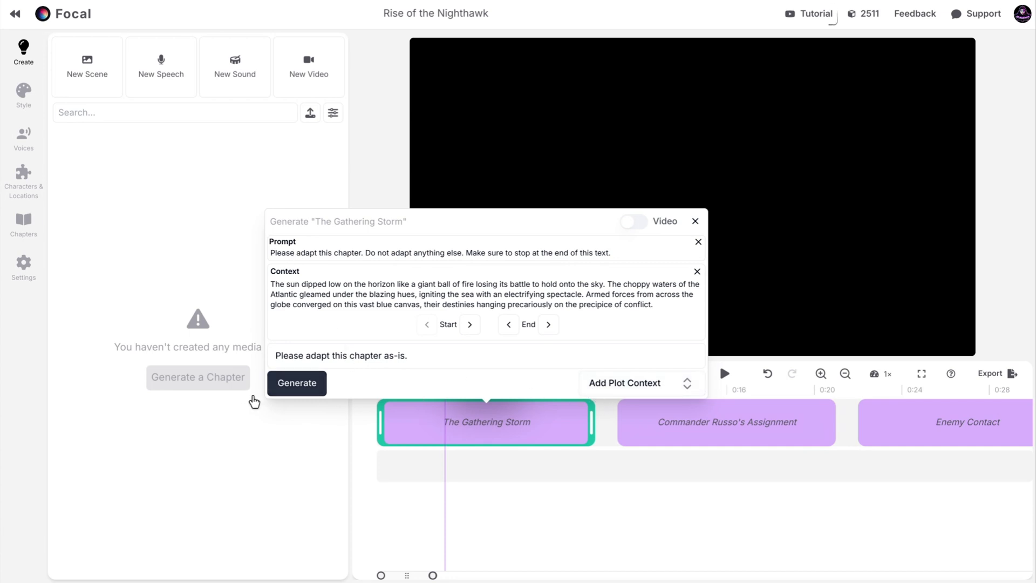
mouse_move(653, 238)
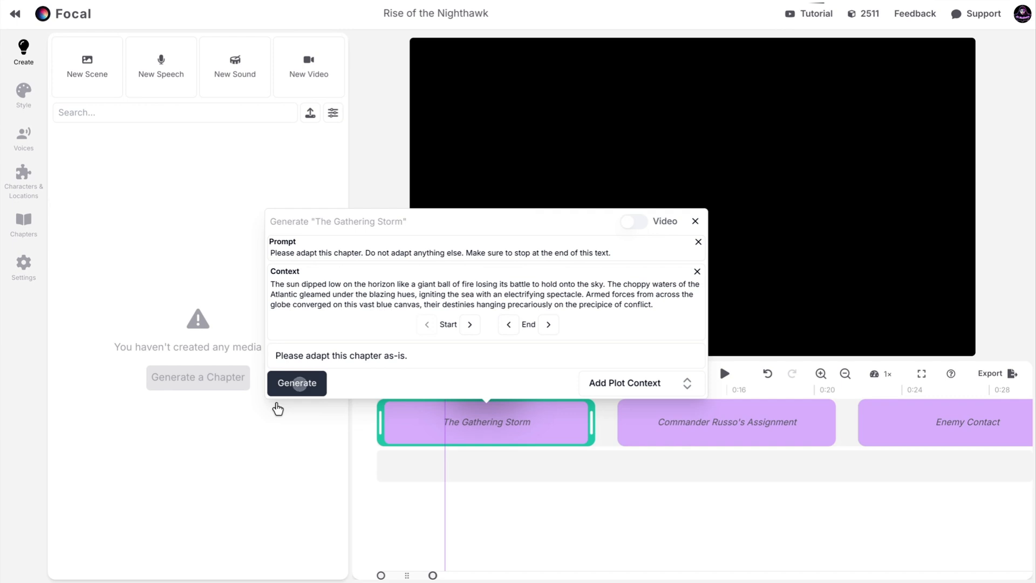
left_click(297, 383)
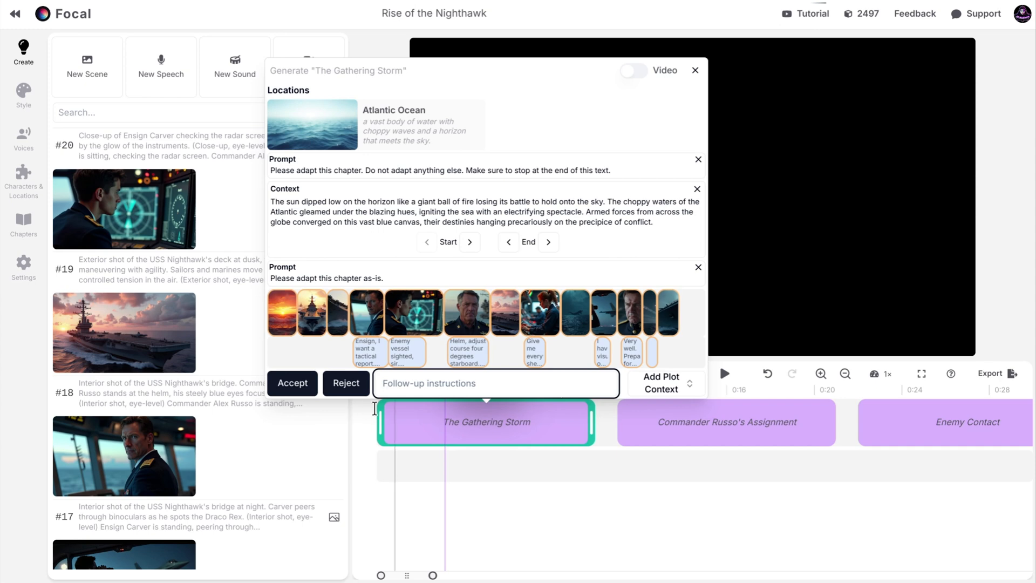
- Accept The Gathering Storm's shots onto the timeline and open the opening sunset shot
left_click(293, 383)
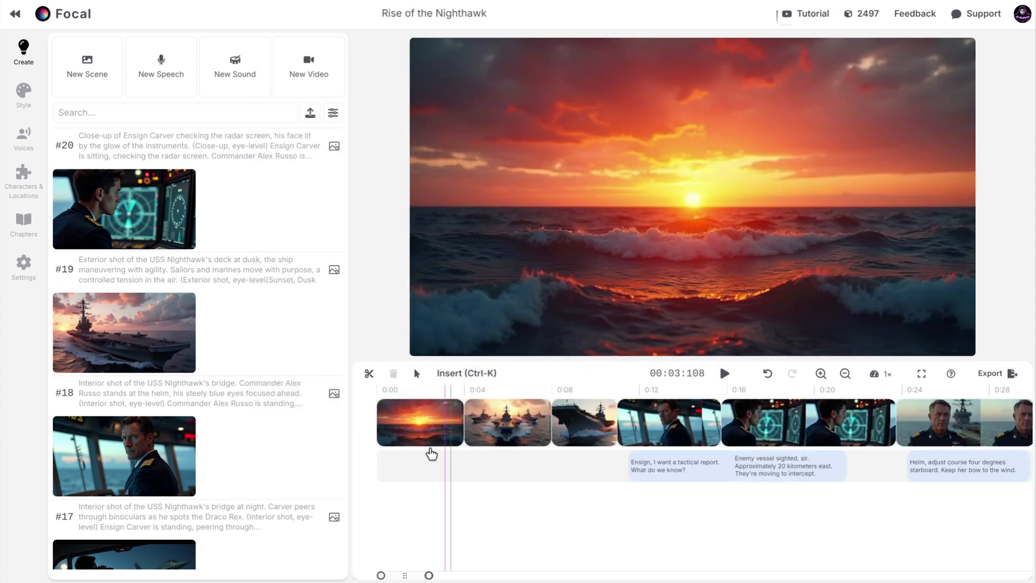
left_click(419, 423)
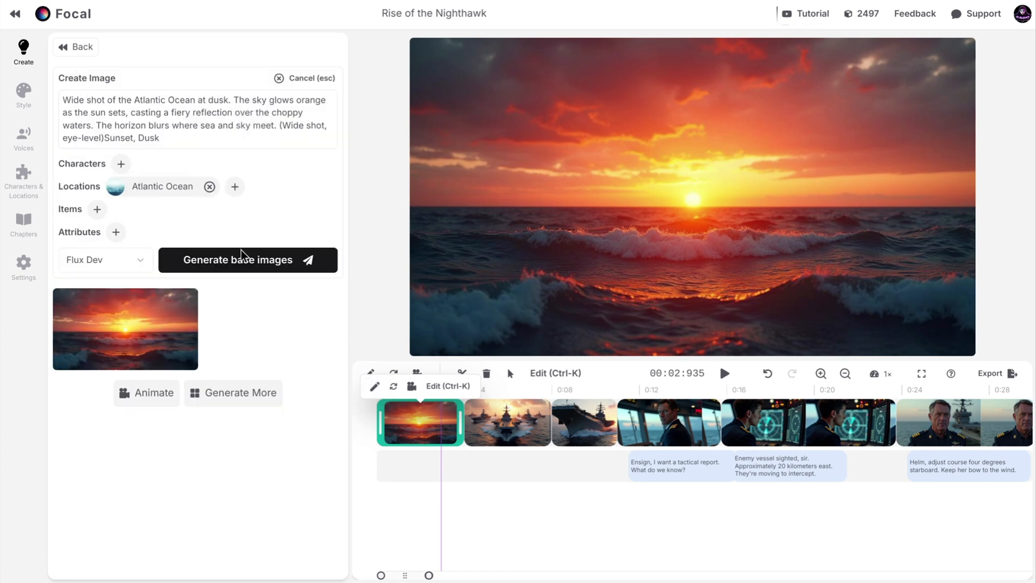
mouse_move(394, 386)
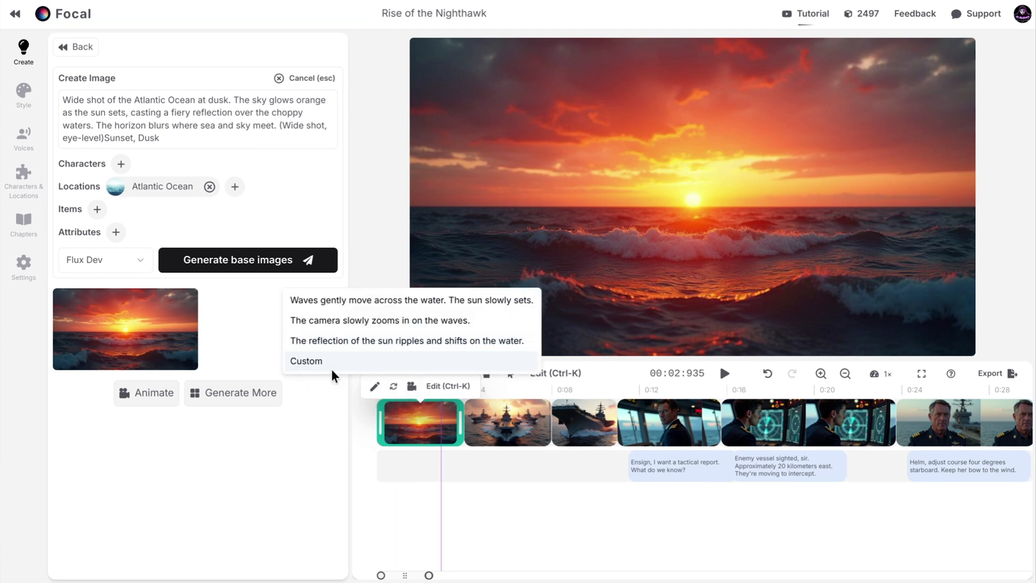
mouse_move(303, 381)
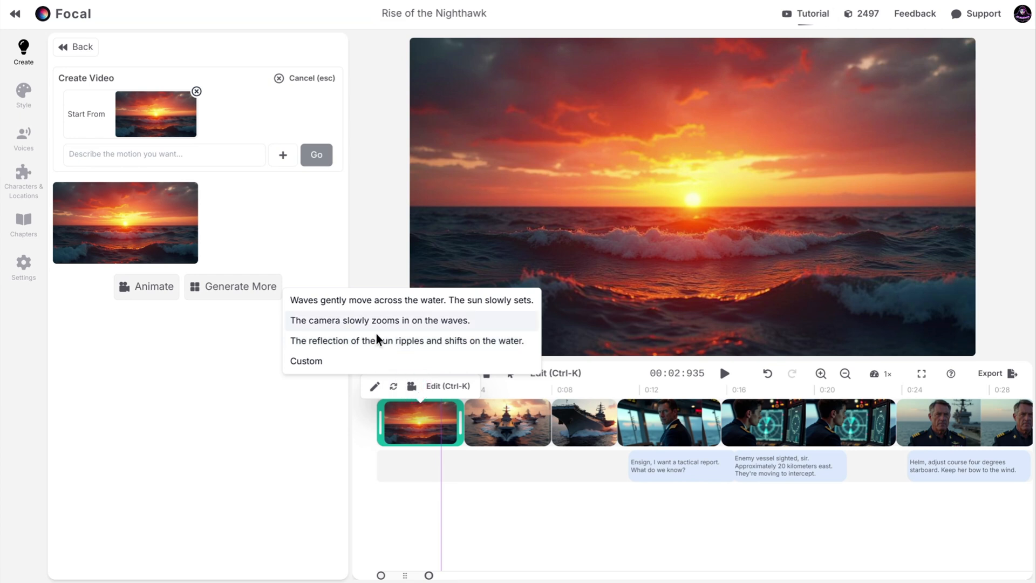
mouse_move(355, 321)
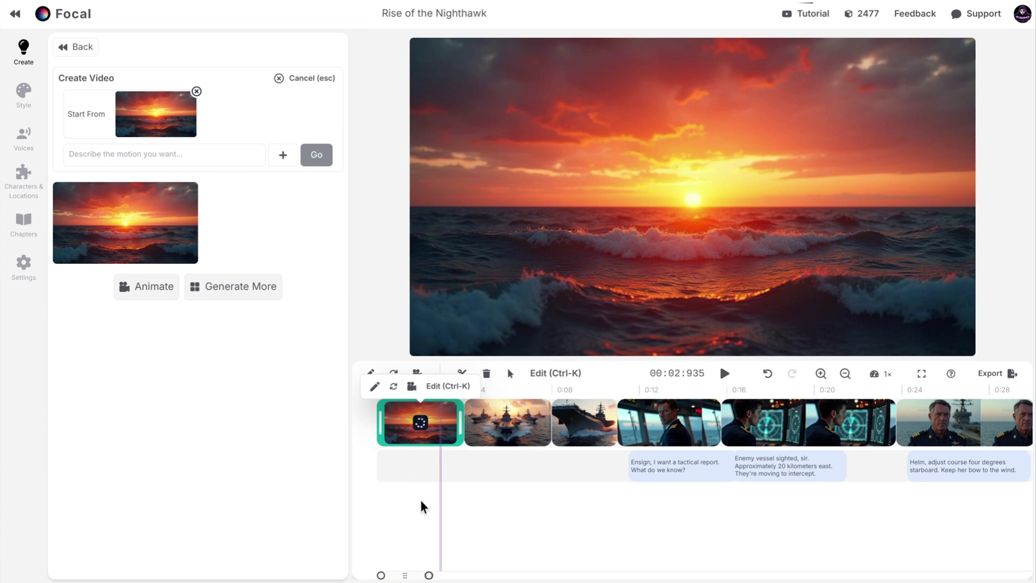
mouse_move(18, 128)
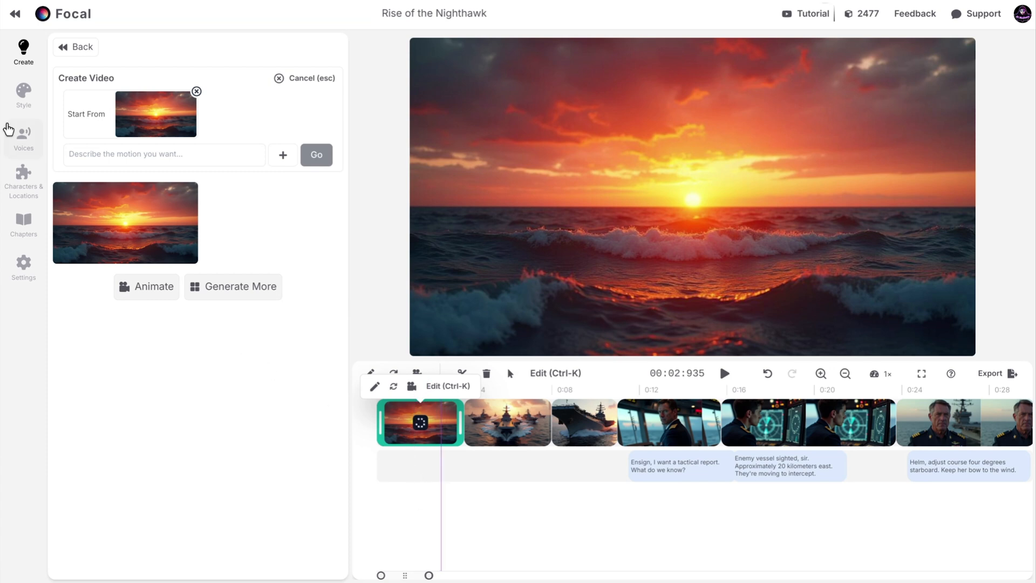
- Browse the Style, Voices and Characters & Locations pages, then show the chapter texts
left_click(23, 96)
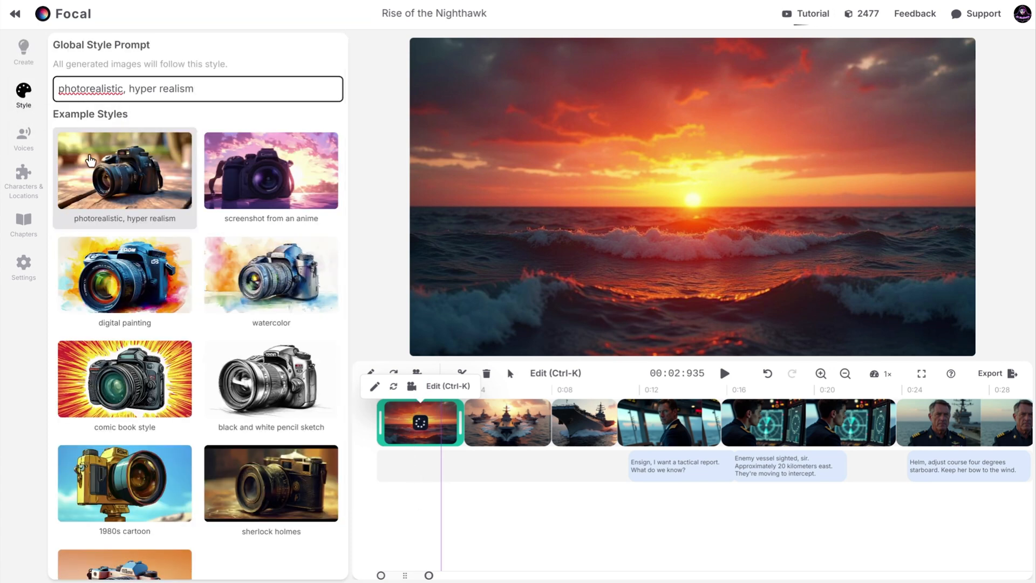
left_click(23, 136)
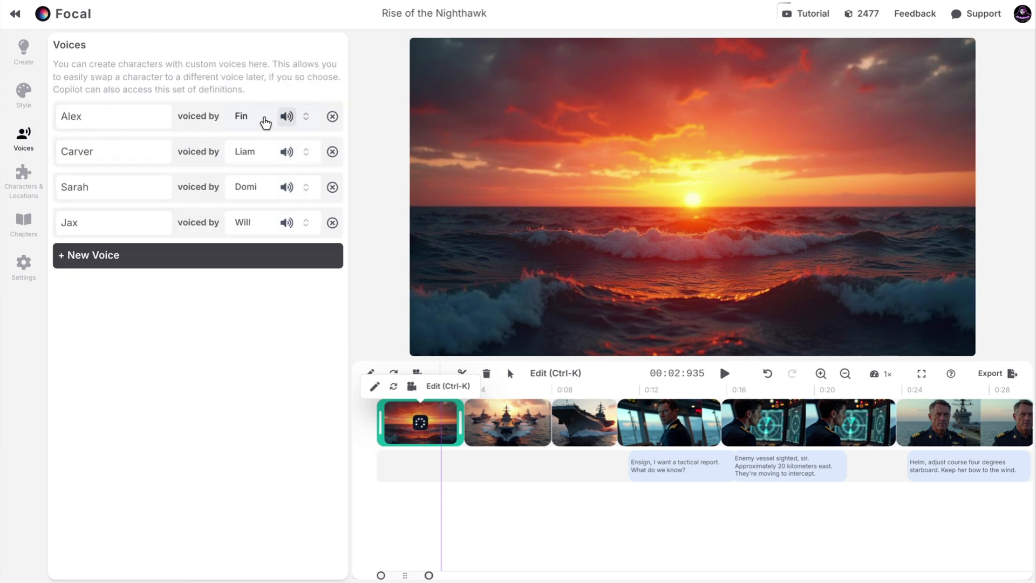
left_click(24, 178)
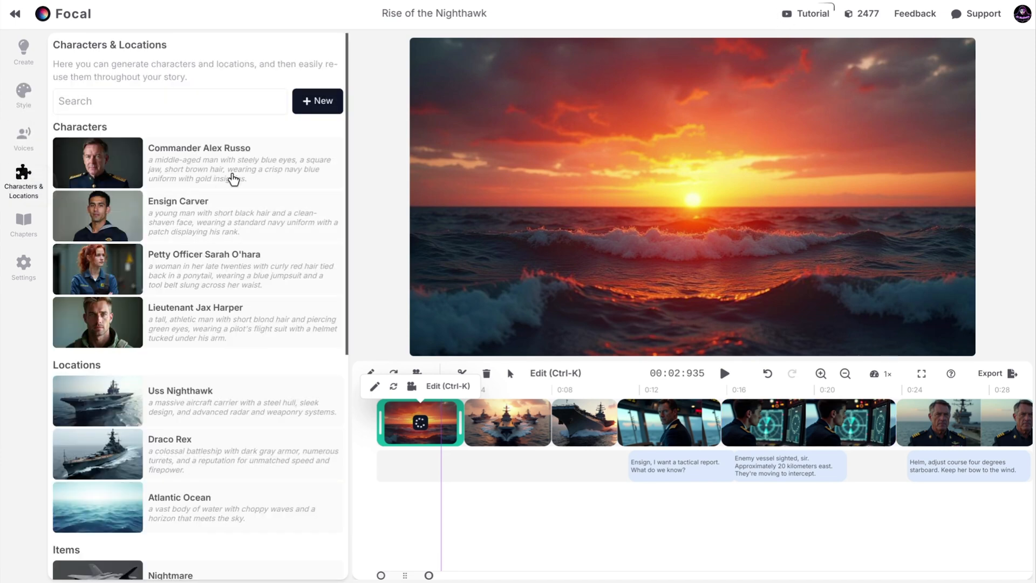
scroll("down", 3)
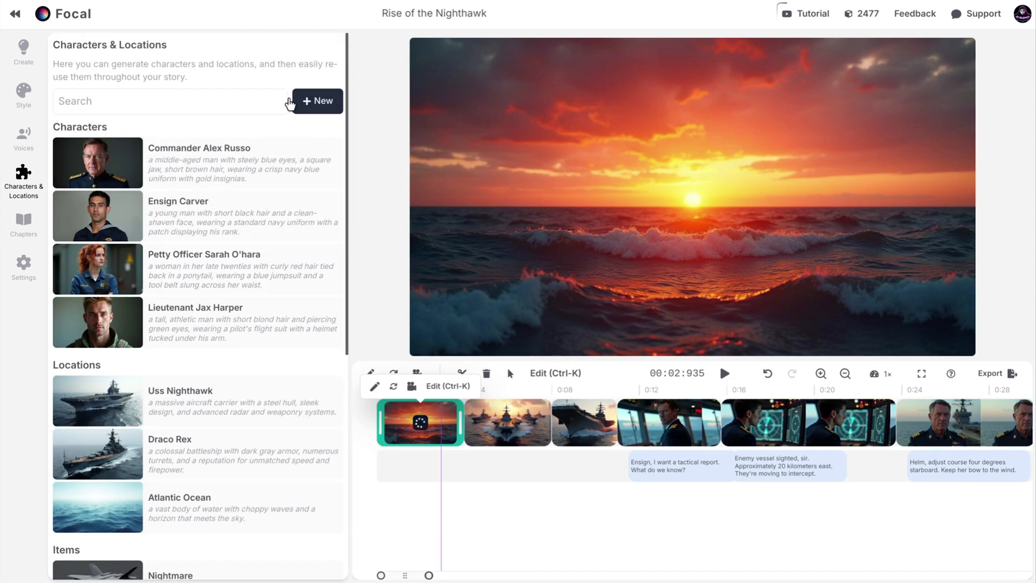
mouse_move(11, 218)
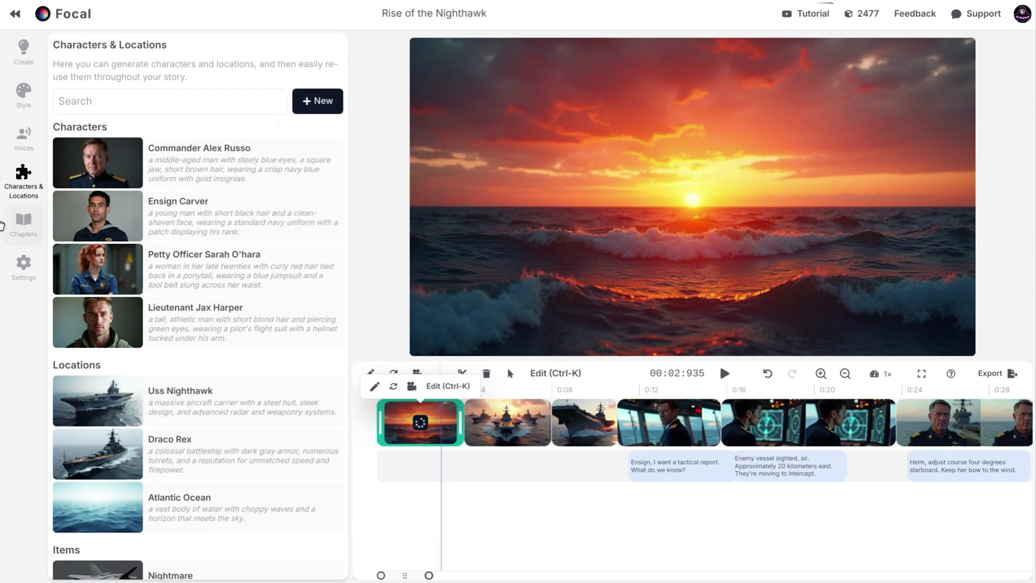
left_click(23, 221)
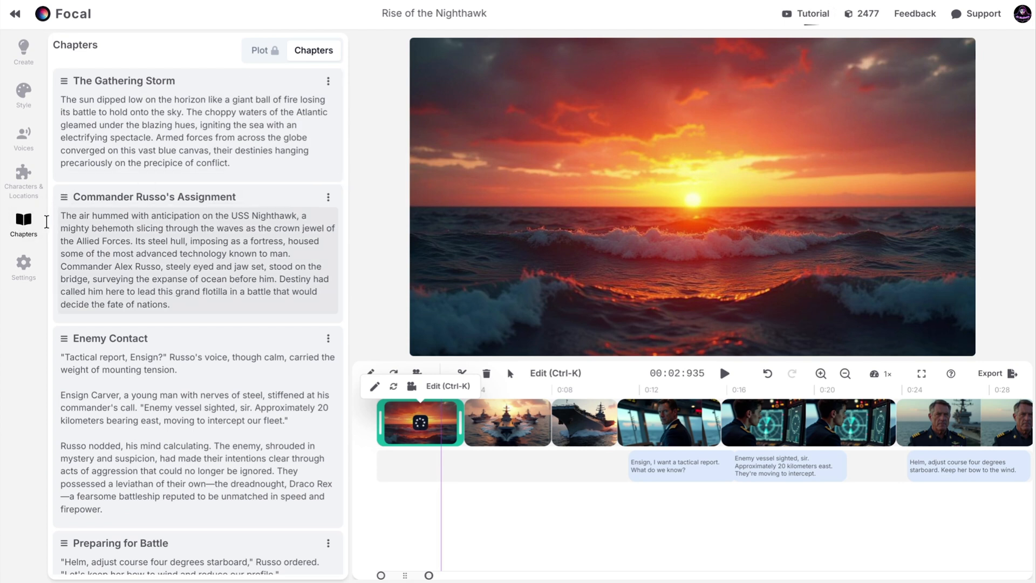
- Set global settings to one Flux Pro v1.1 image per generation, Minimax video, English
left_click(23, 264)
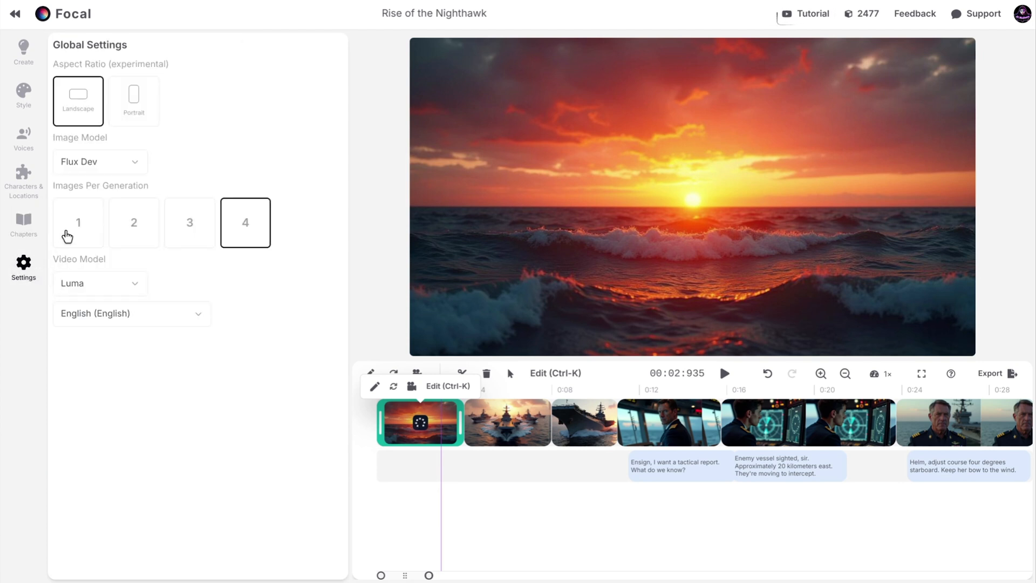
left_click(77, 222)
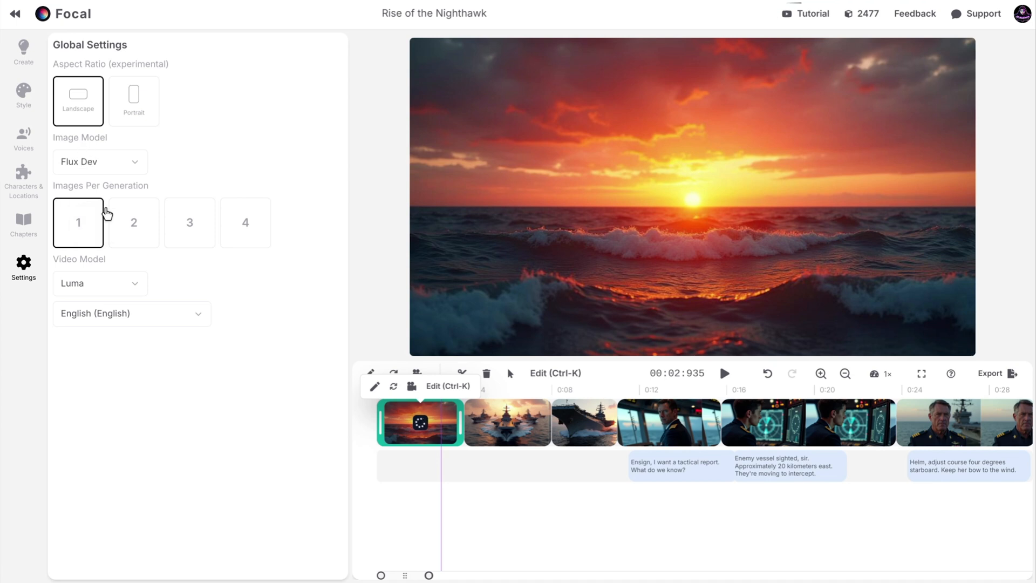
left_click(100, 162)
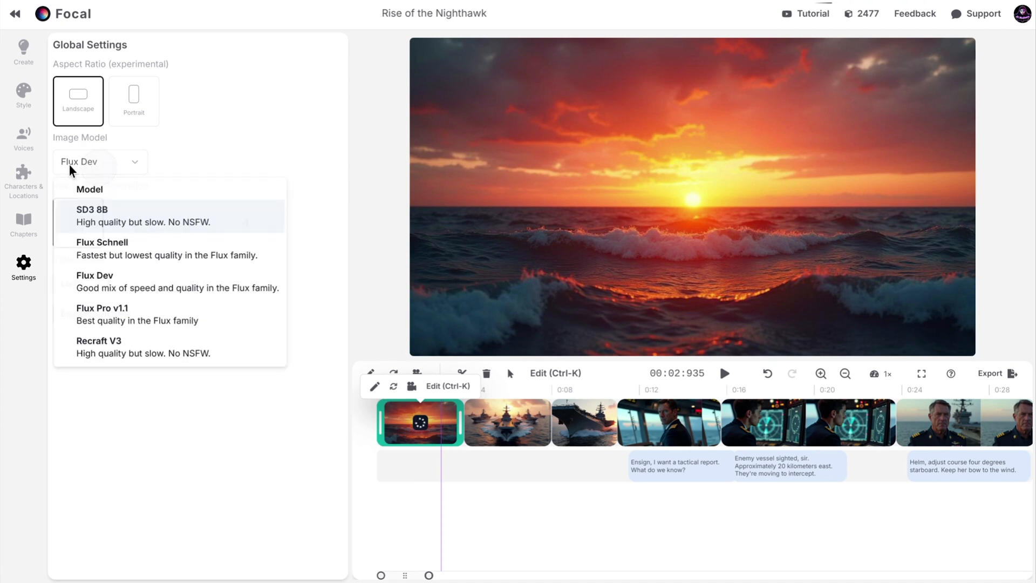
mouse_move(110, 340)
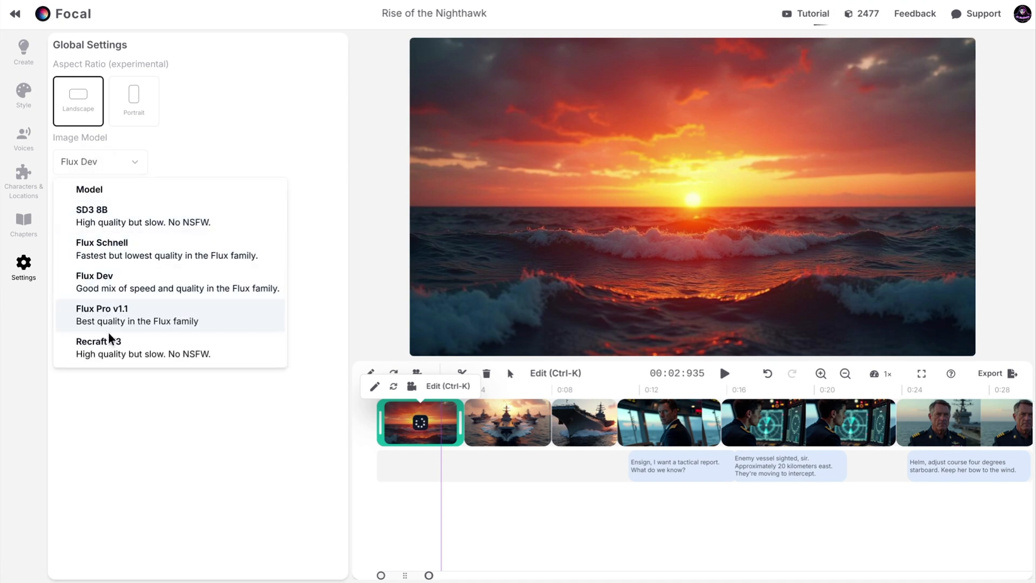
left_click(101, 315)
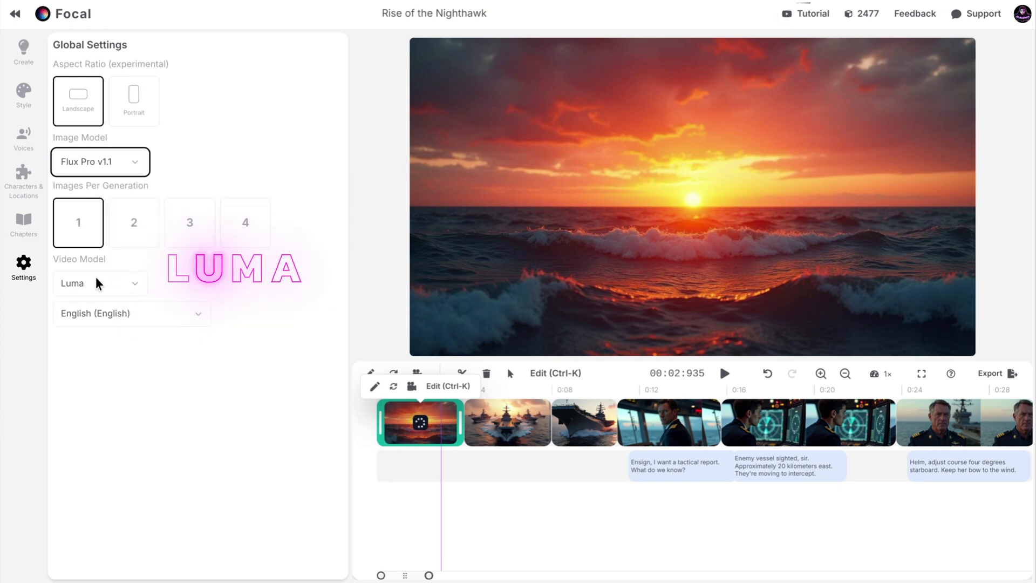
left_click(100, 283)
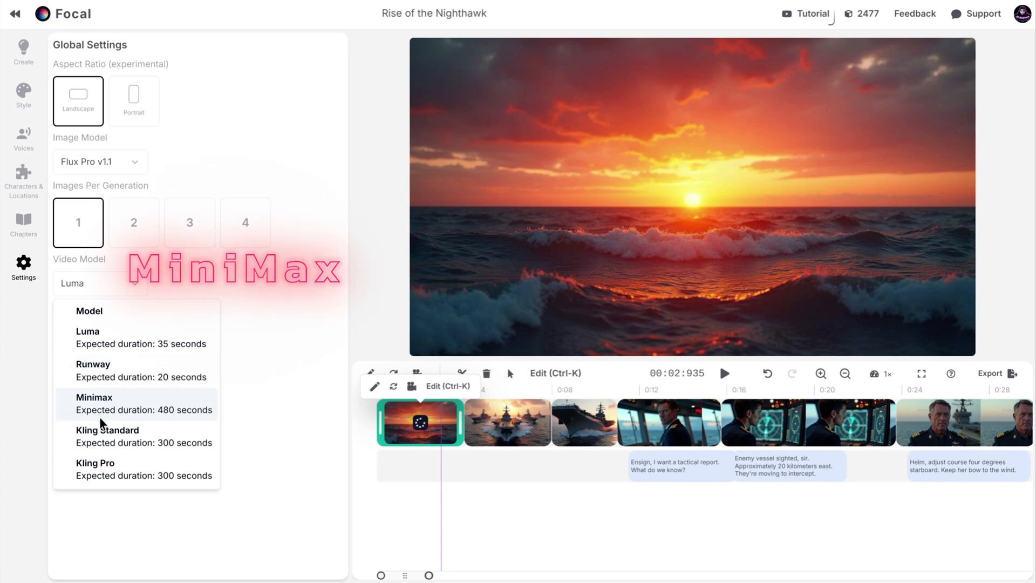
left_click(94, 397)
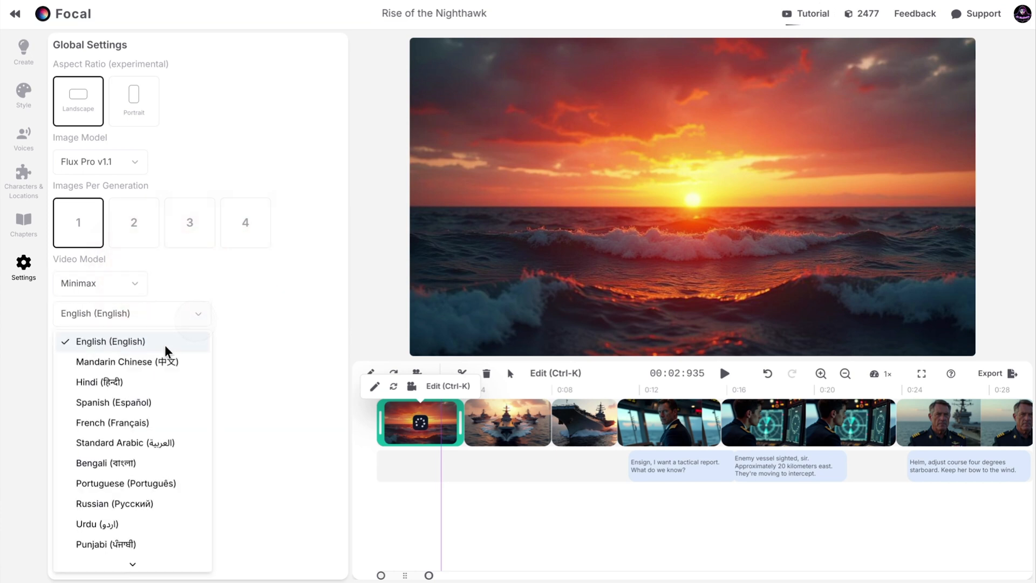
left_click(105, 341)
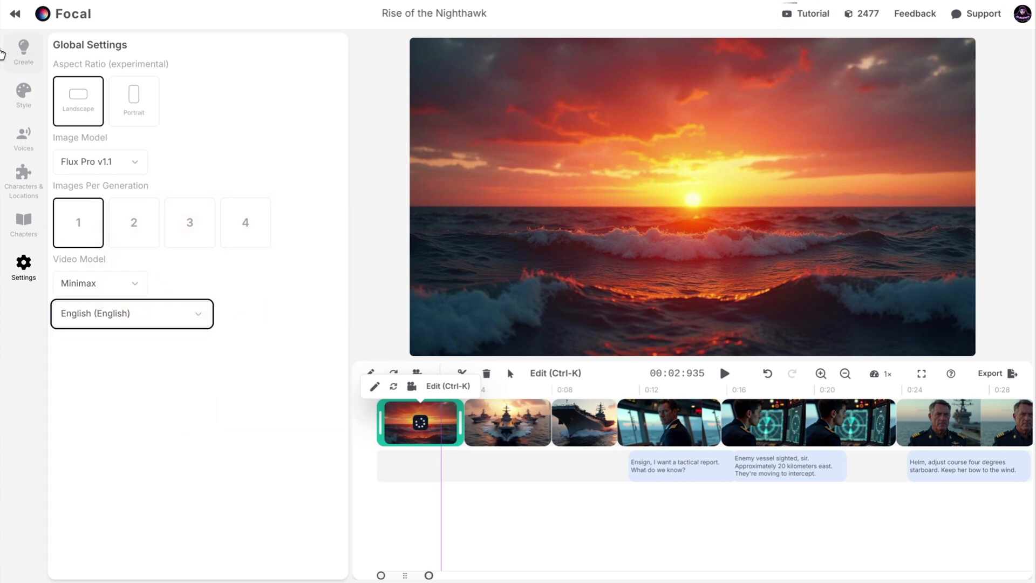
- Play the animated sunset opening clip from the start, pause it, and return to the asset list
left_click(421, 422)
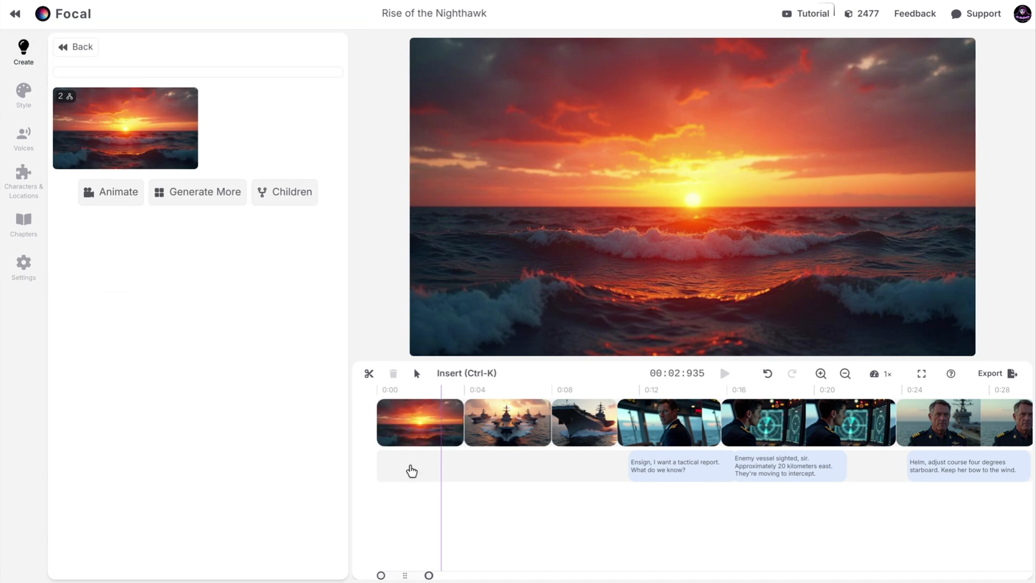
left_click(419, 422)
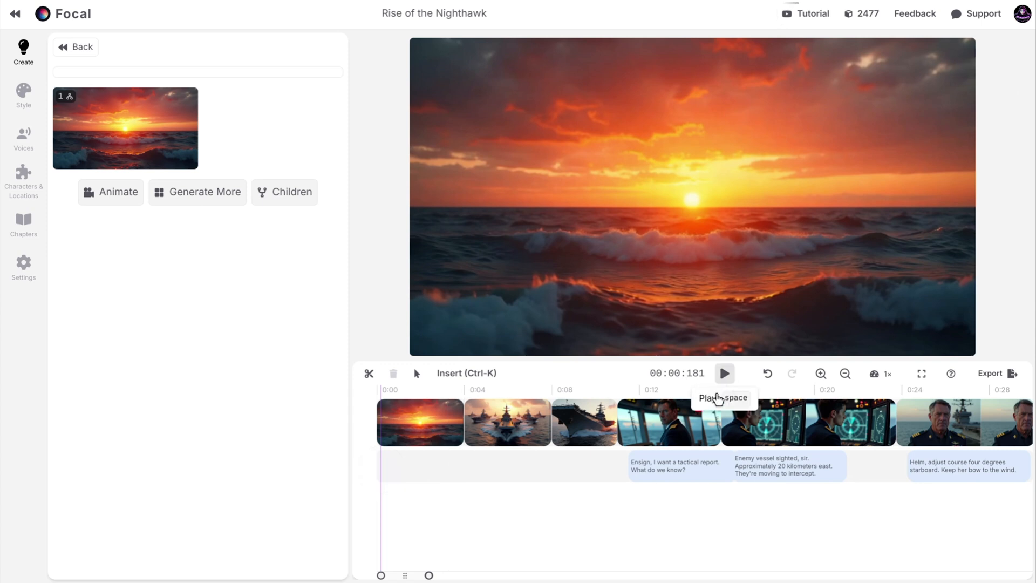
left_click(724, 373)
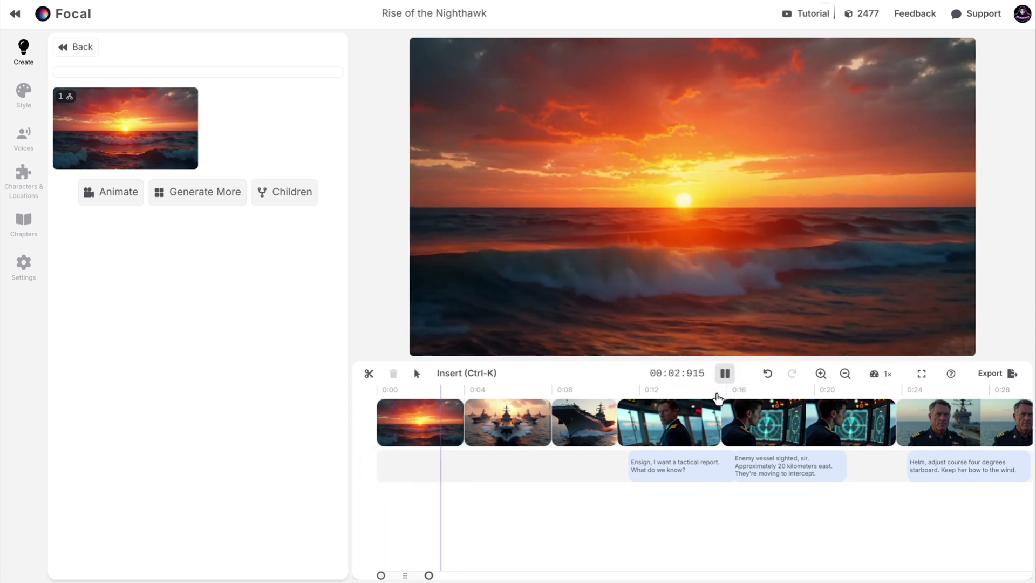
left_click(724, 373)
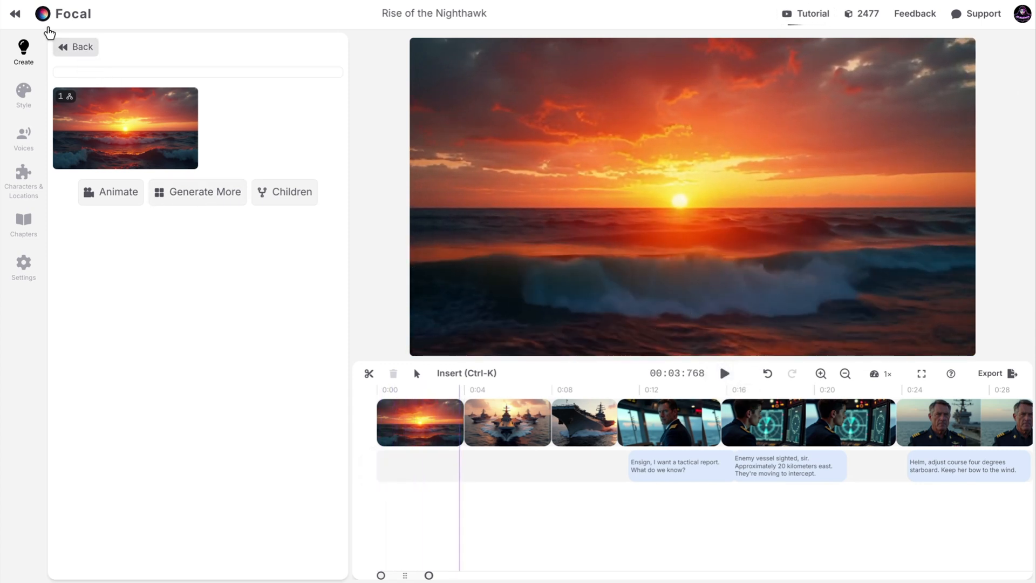
left_click(77, 47)
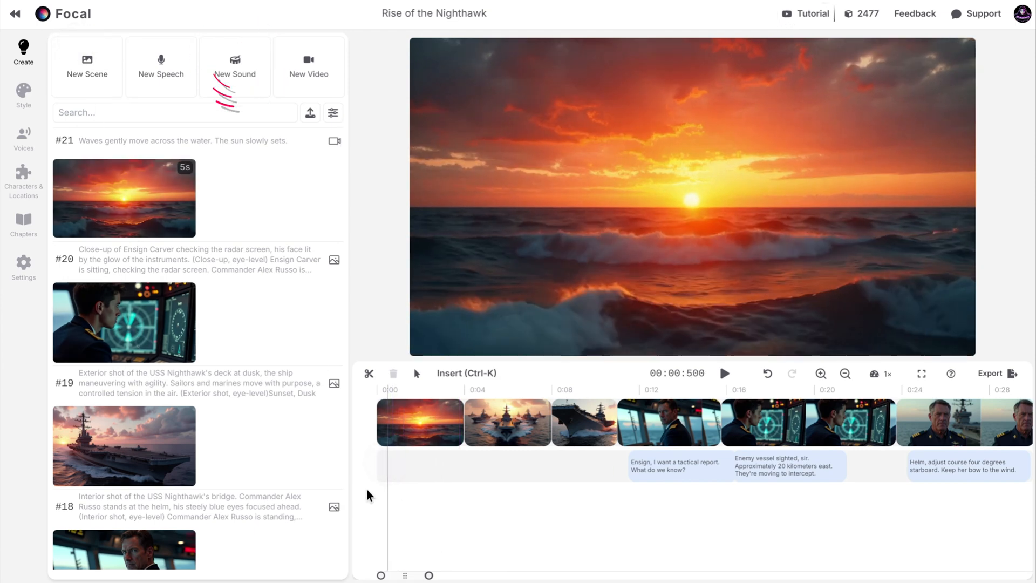
- Generate a 10-second 'ocean wave' sound effect and play it back
left_click(235, 65)
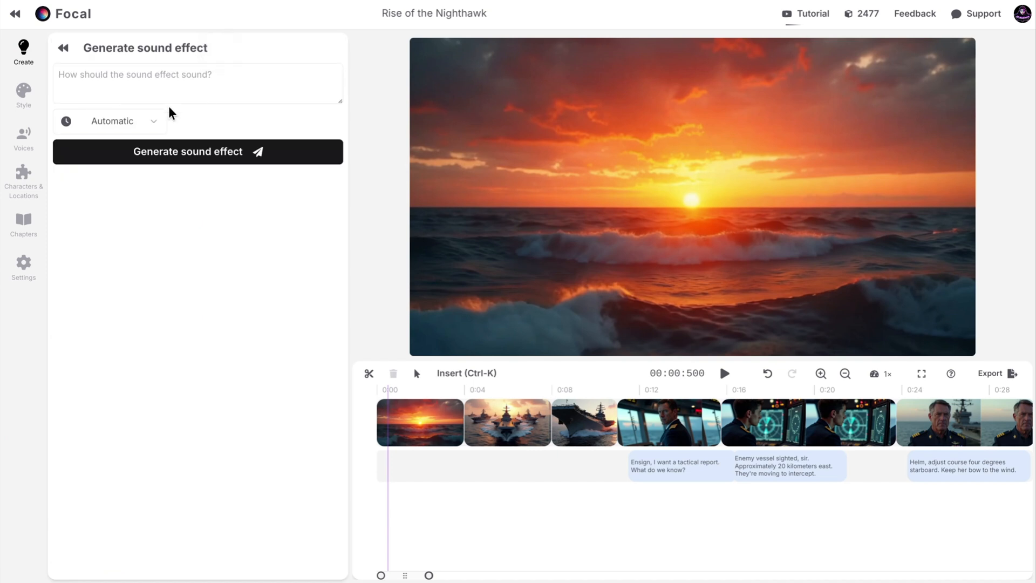
left_click(110, 121)
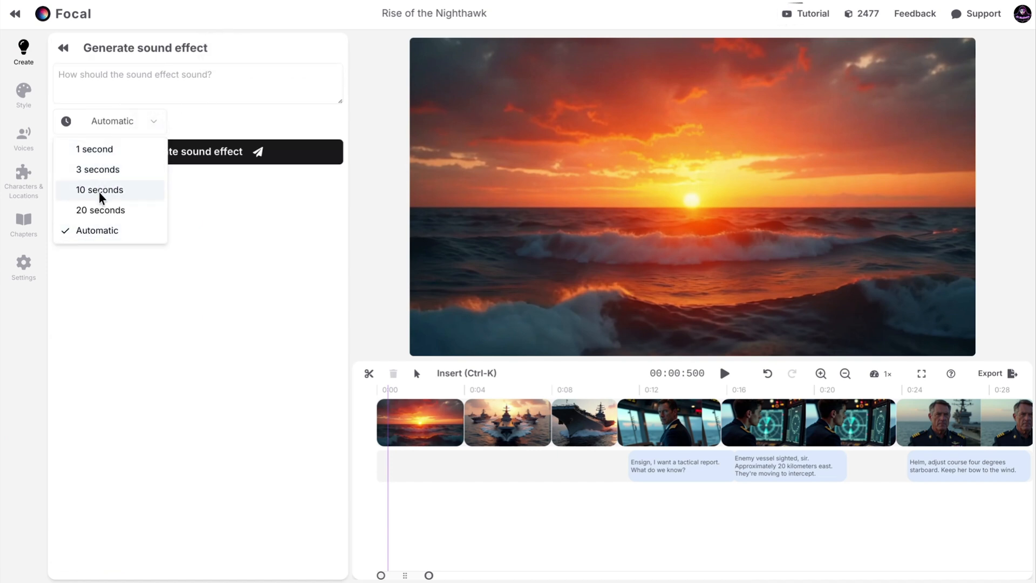
left_click(99, 190)
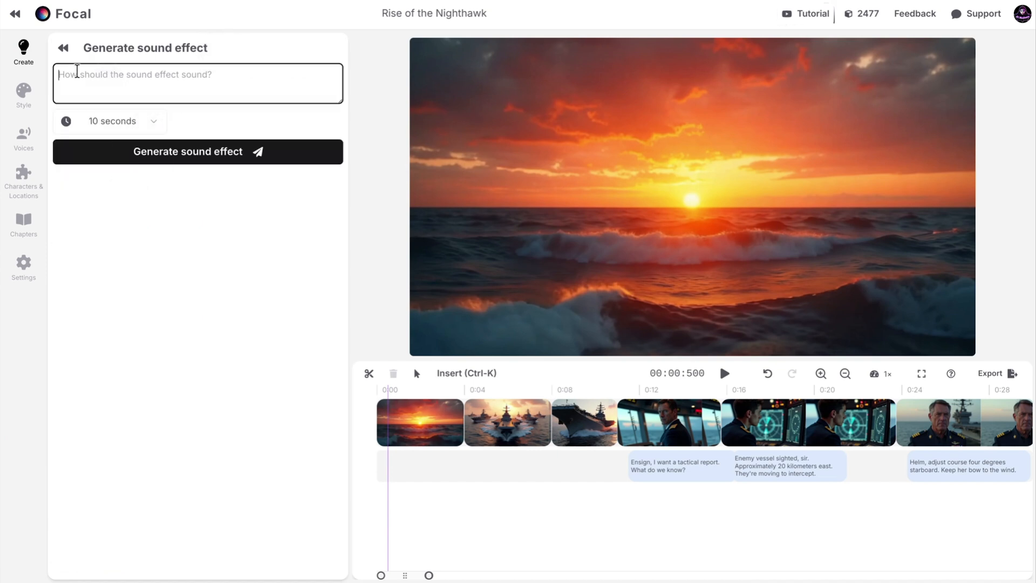
type("Water wa")
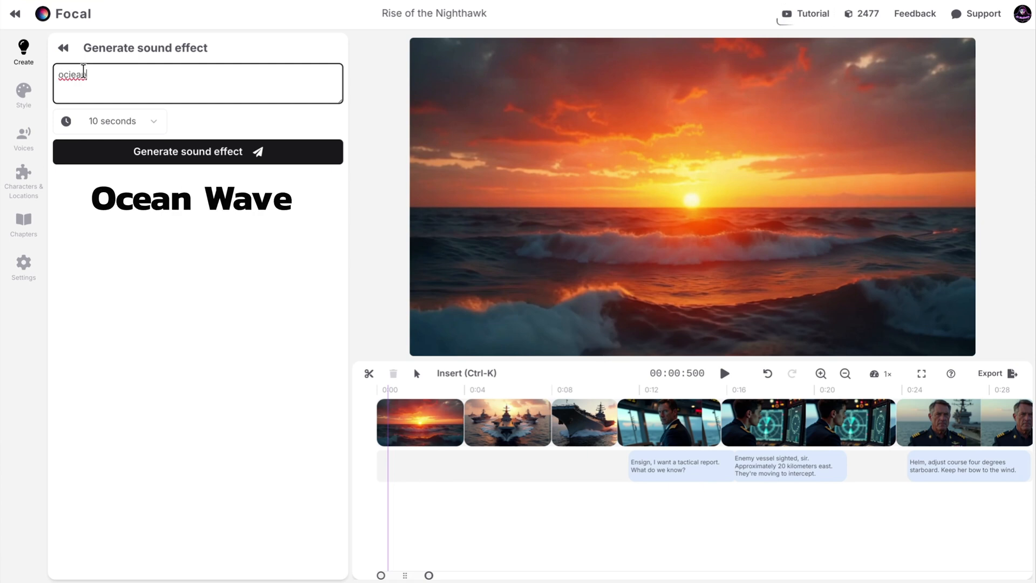
left_click(197, 152)
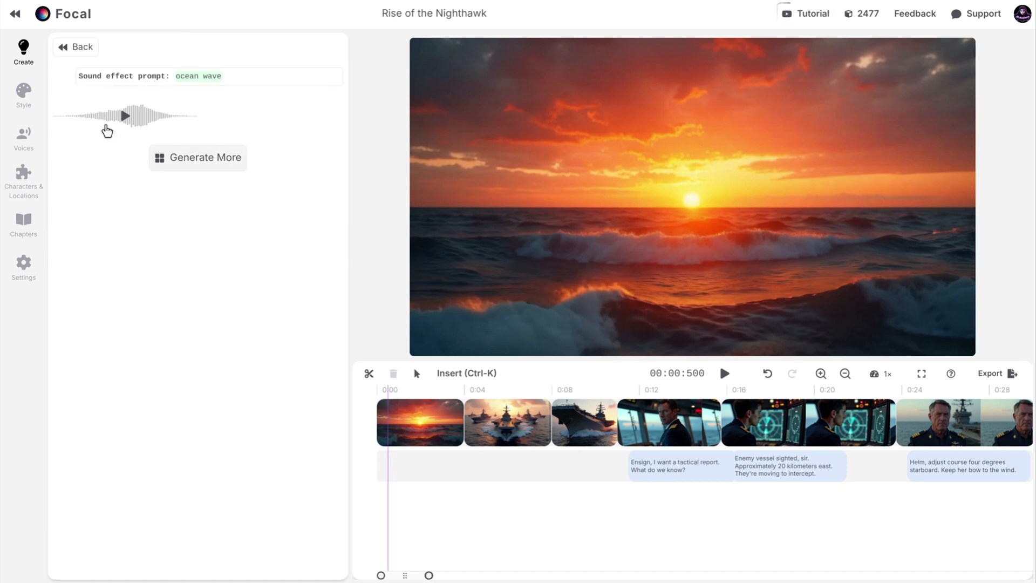
left_click(127, 115)
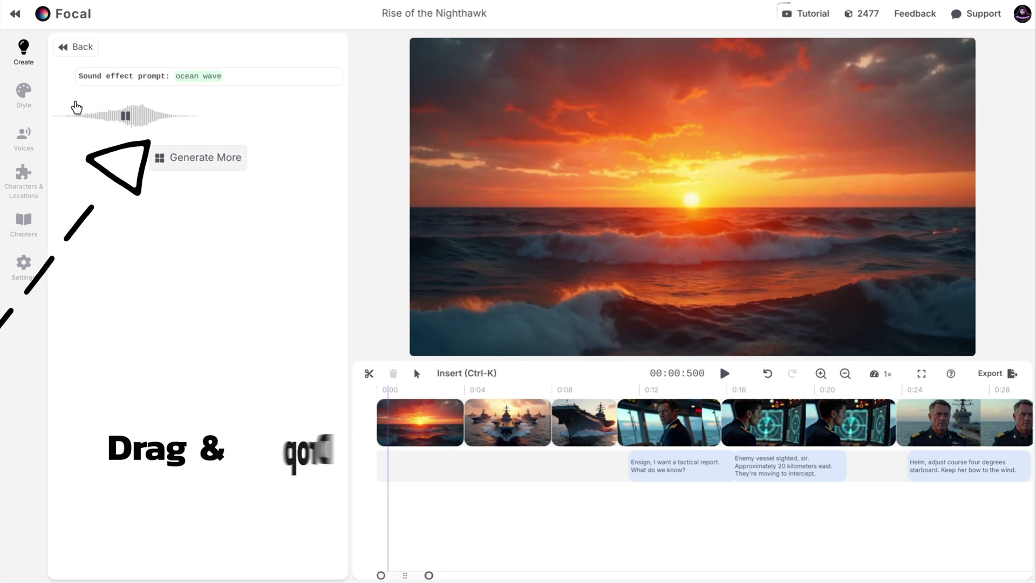
- Place the ocean wave sound on the audio track under the opening clip at the movie's start
left_click_drag(126, 115, 476, 466)
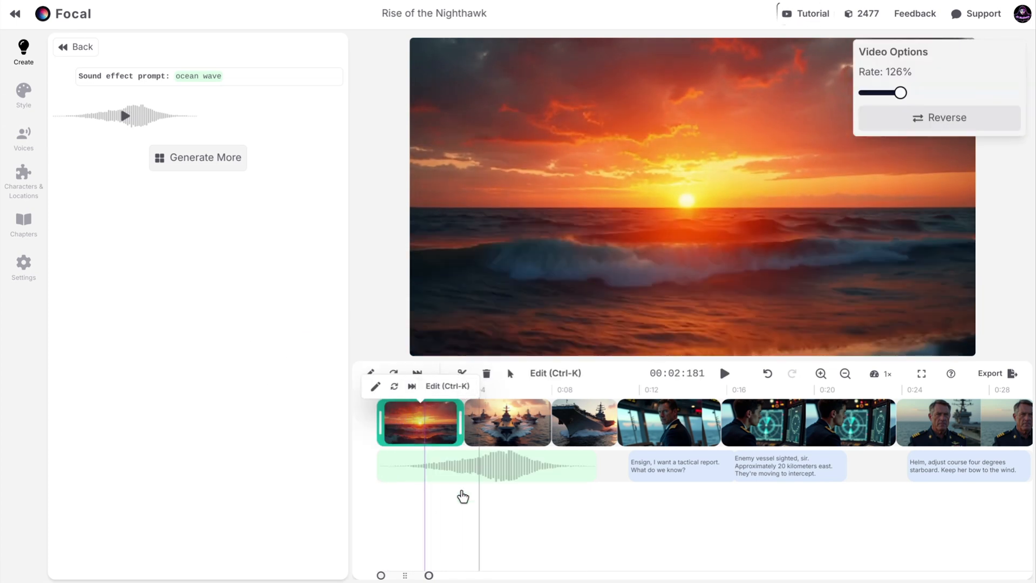
left_click(724, 373)
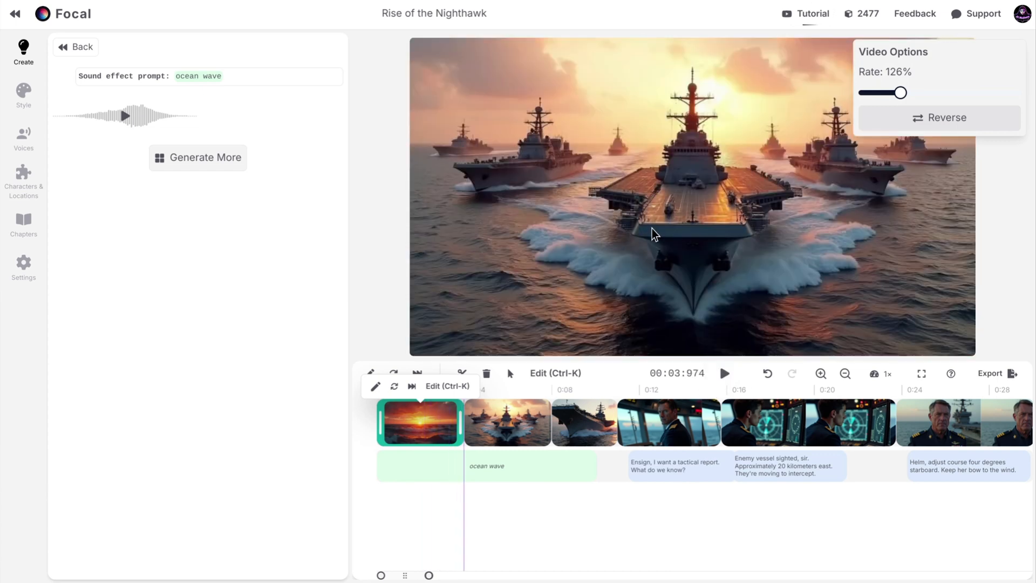
- Animate the fleet still into a slow zoom clip, then play the movie from four seconds in
left_click(507, 423)
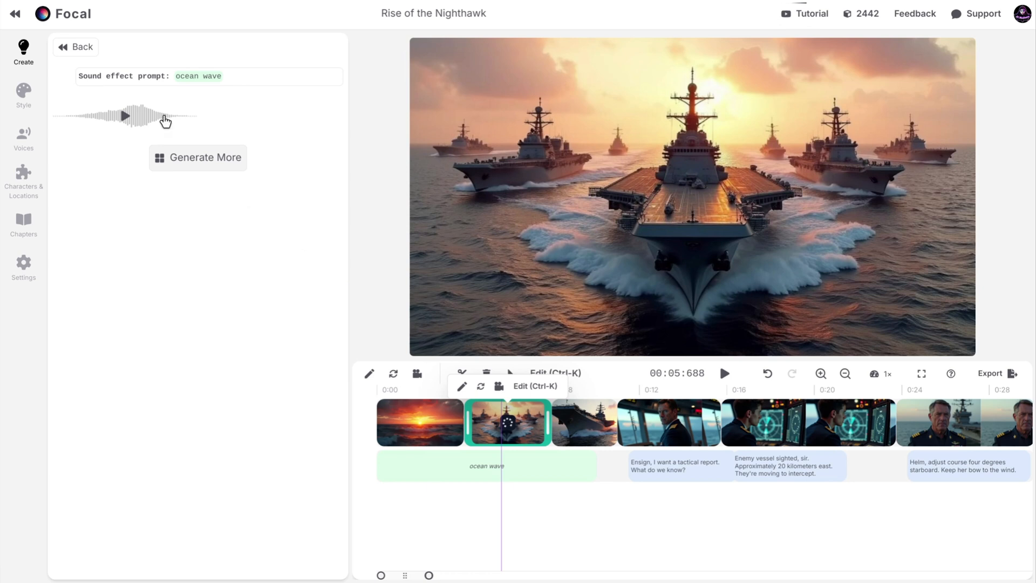
left_click(76, 47)
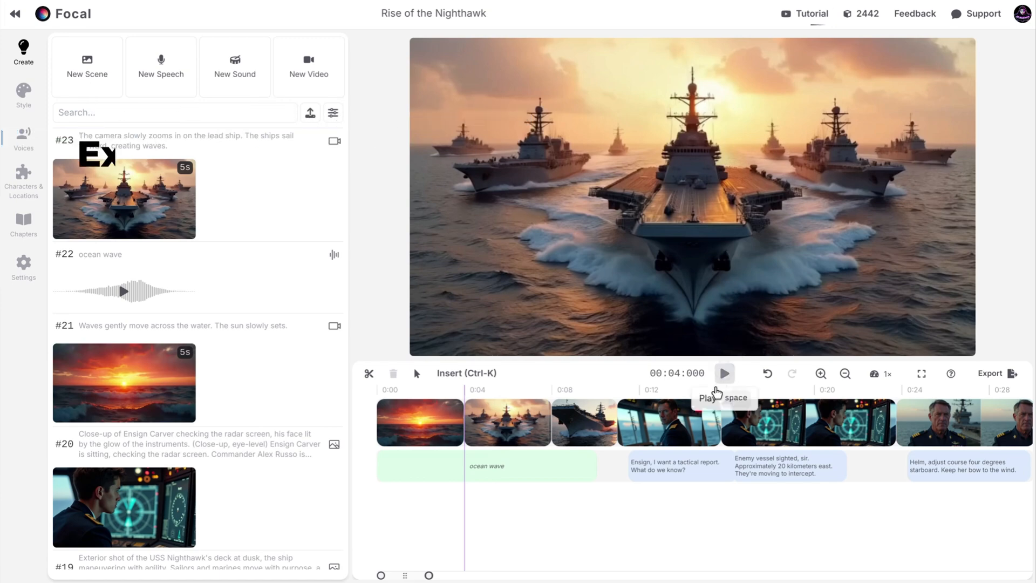
left_click(724, 374)
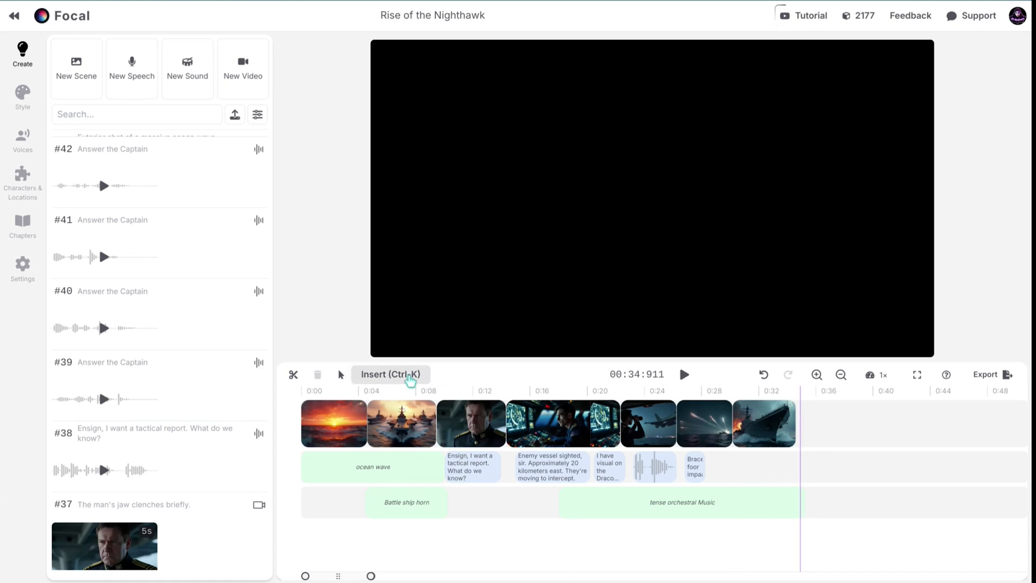
- Insert and accept a wide shot of an ocean wave crashing against the USS Nighthawk's hull
left_click(391, 374)
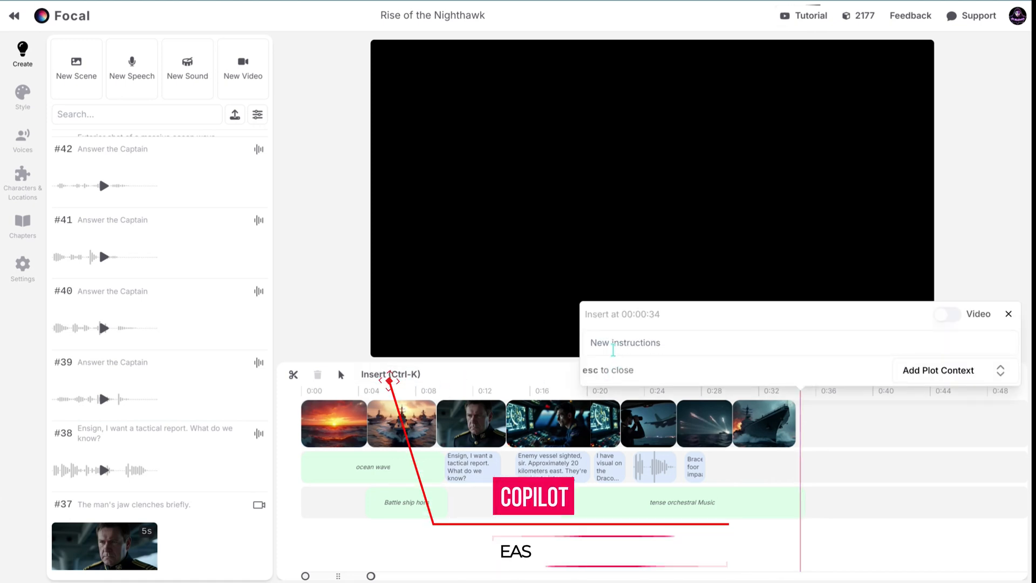
type("ocean wave crashing against the hull of the USS Nighthawk. (Exterior shot, wide angle) Wave, Night")
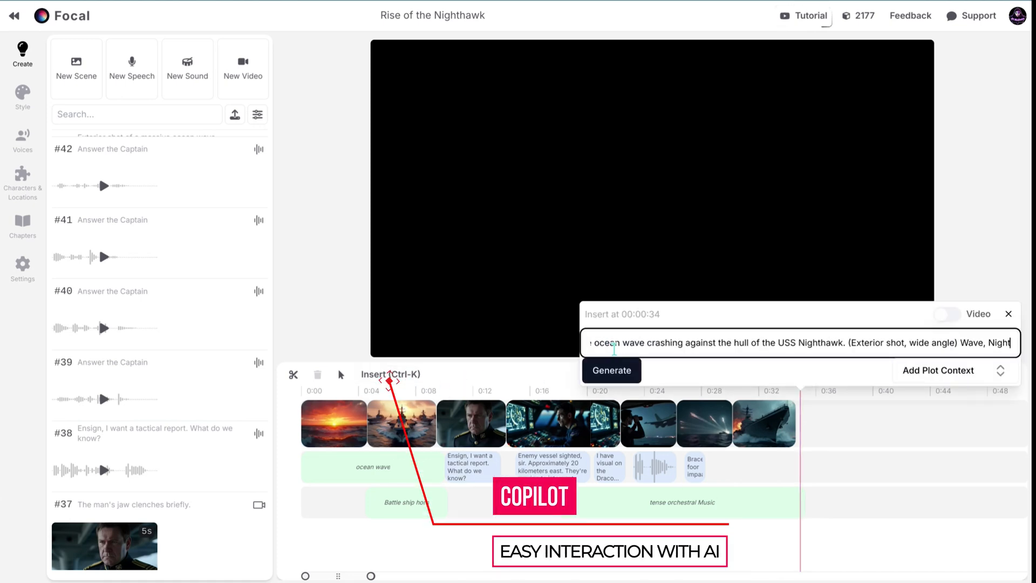
left_click(611, 370)
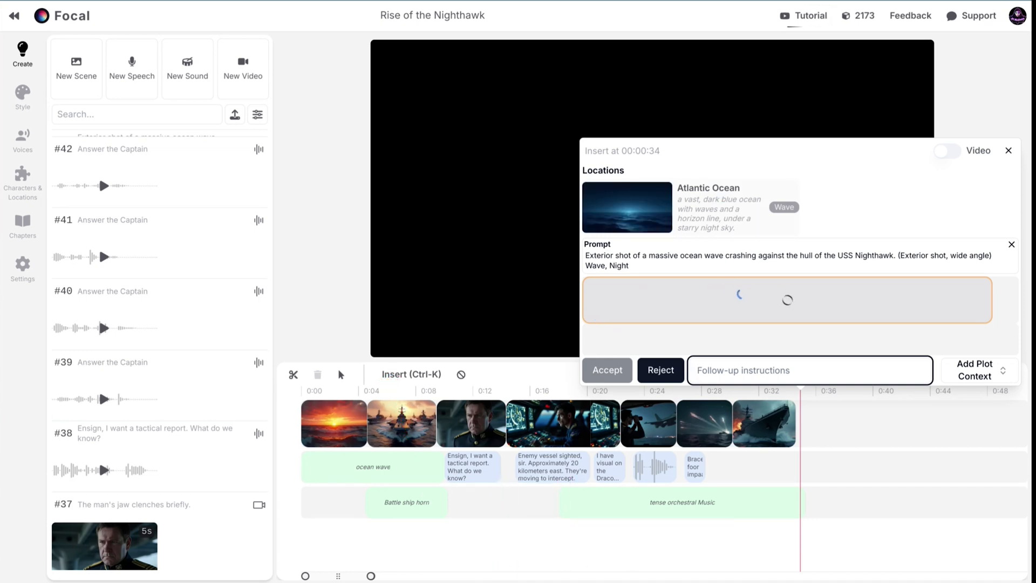
mouse_move(971, 157)
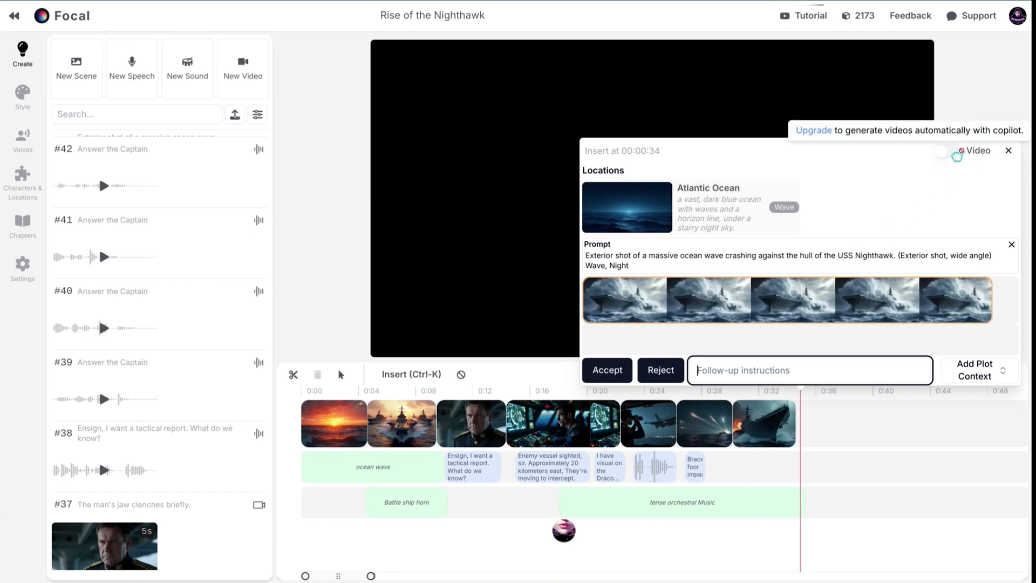
left_click(607, 370)
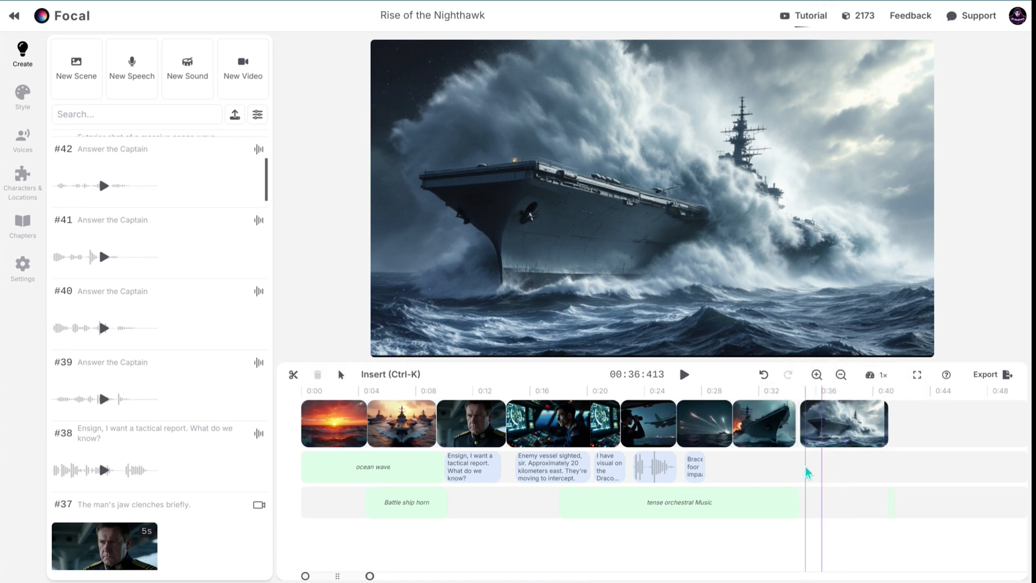
mouse_move(815, 375)
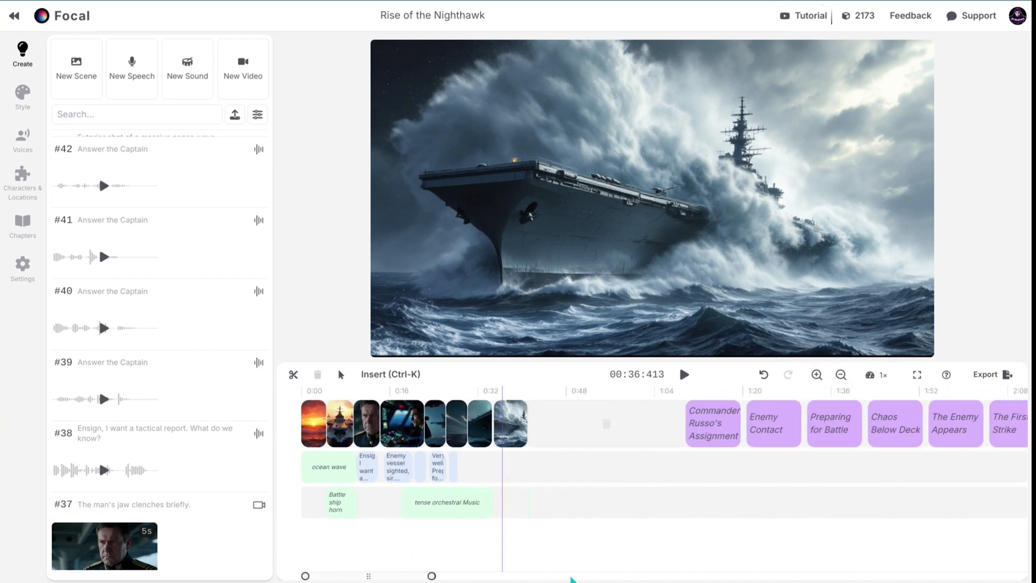
- Zoom the timeline and drag the stormy wave clip's end to lengthen it
left_click(816, 374)
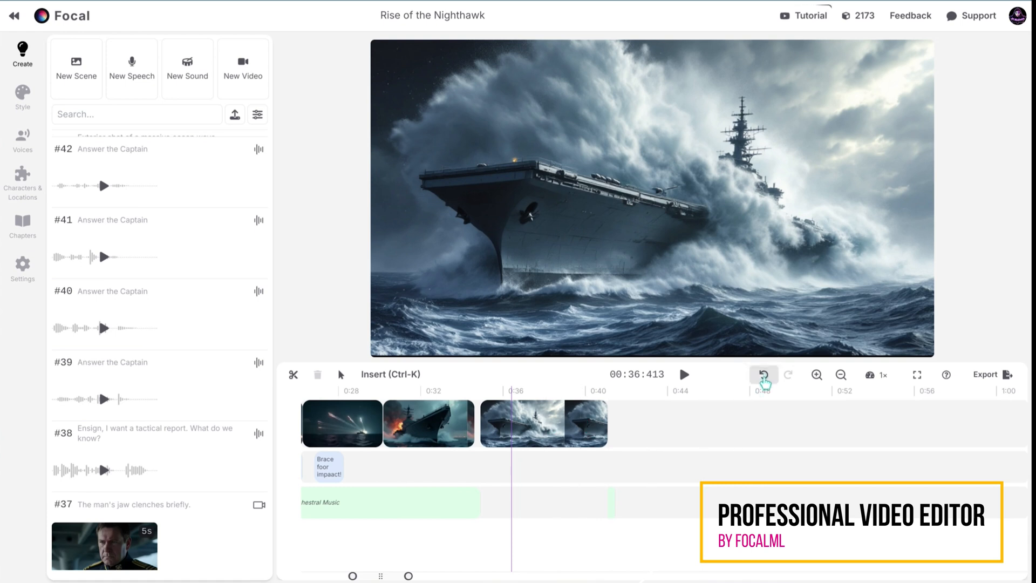
left_click(816, 375)
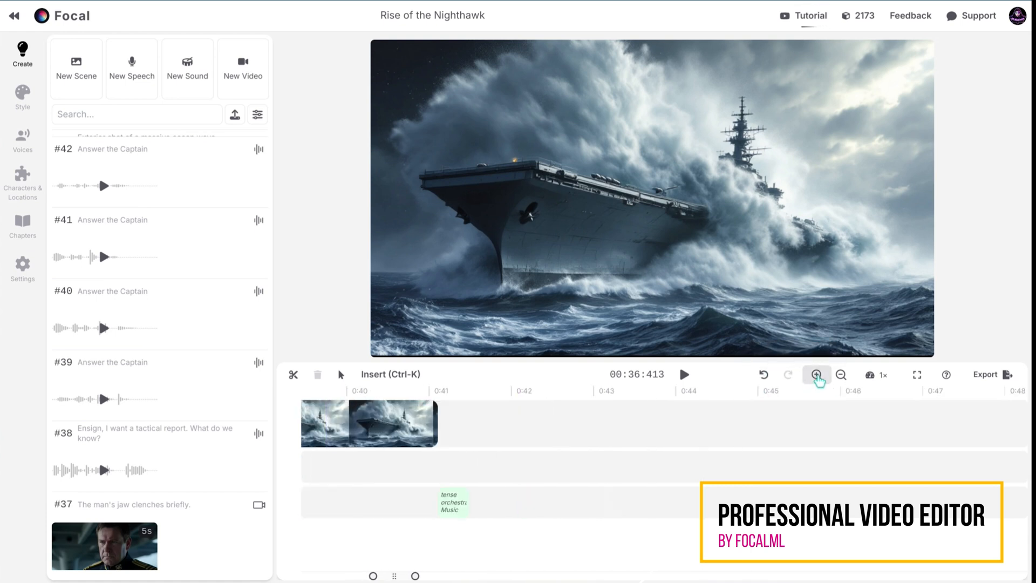
left_click(816, 374)
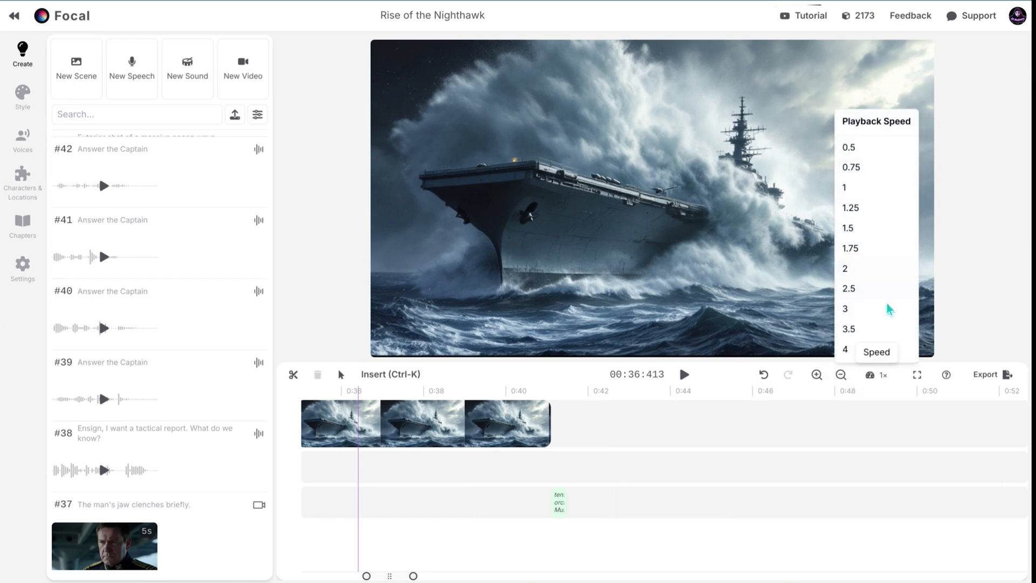
left_click(340, 374)
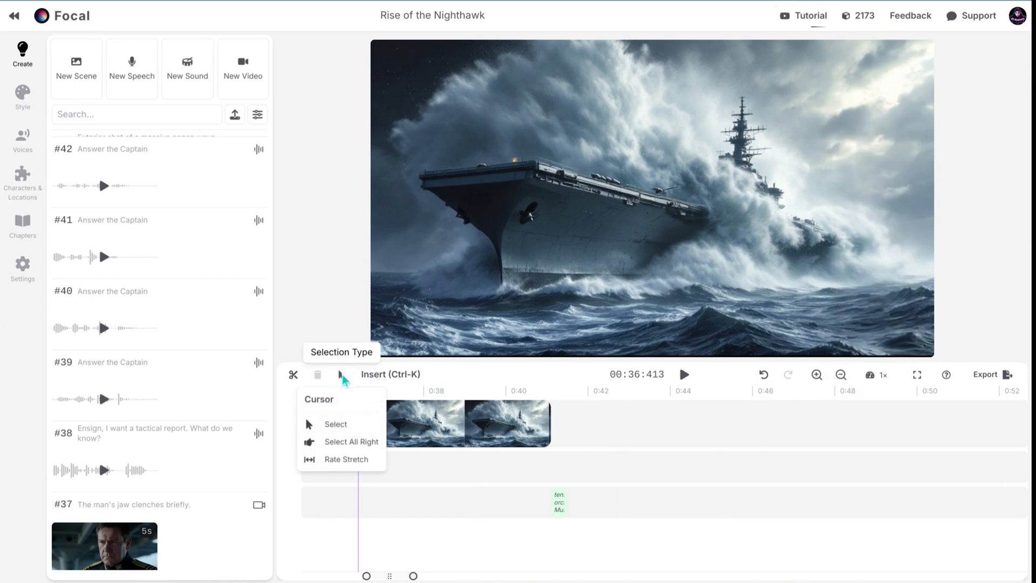
mouse_move(358, 392)
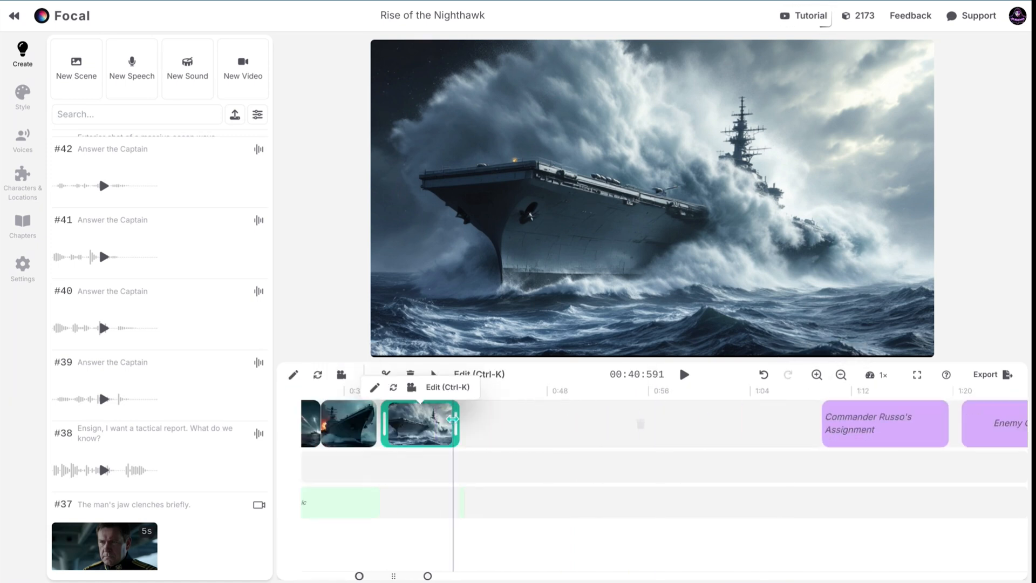
left_click_drag(455, 423, 471, 422)
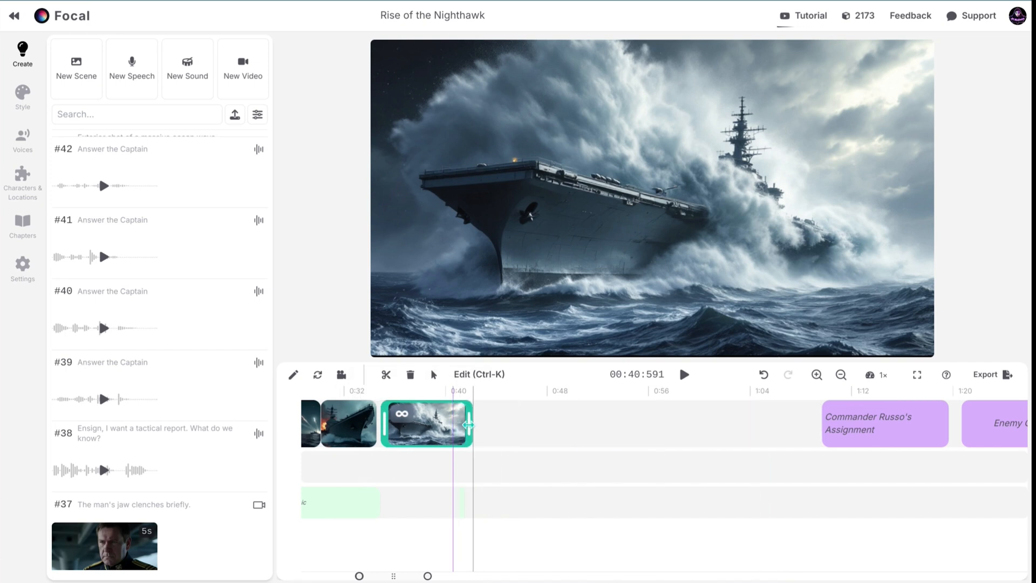
left_click_drag(466, 423, 537, 422)
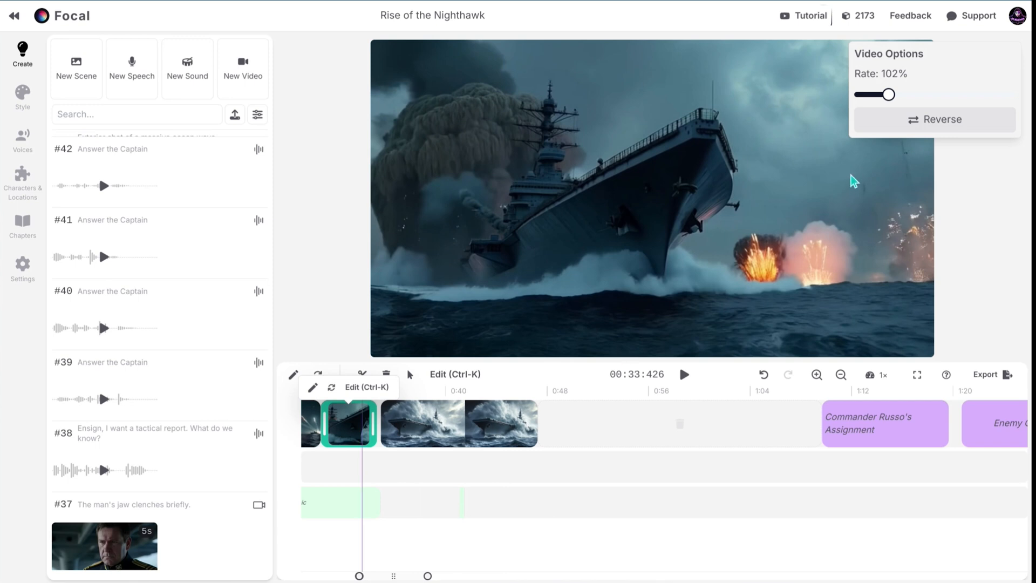
- Set the explosion clip's rate to about 102%, then open and close Export without publishing
left_click_drag(895, 95, 886, 95)
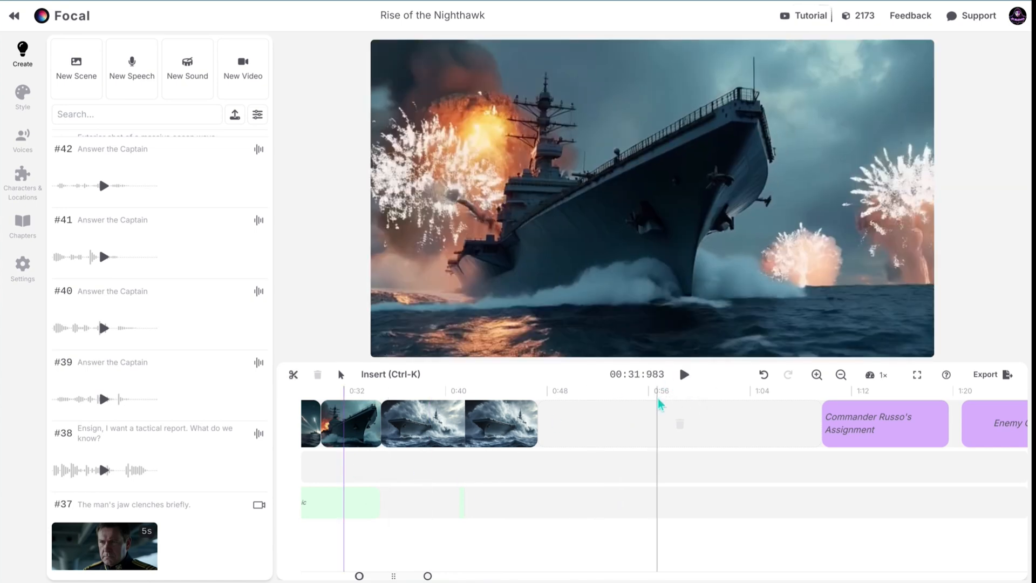
left_click(685, 374)
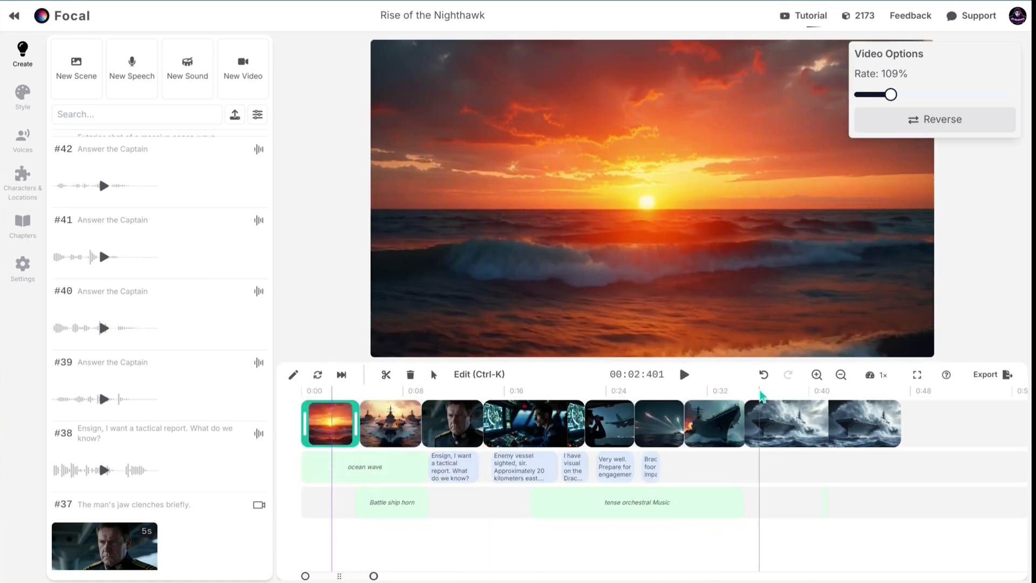
mouse_move(987, 375)
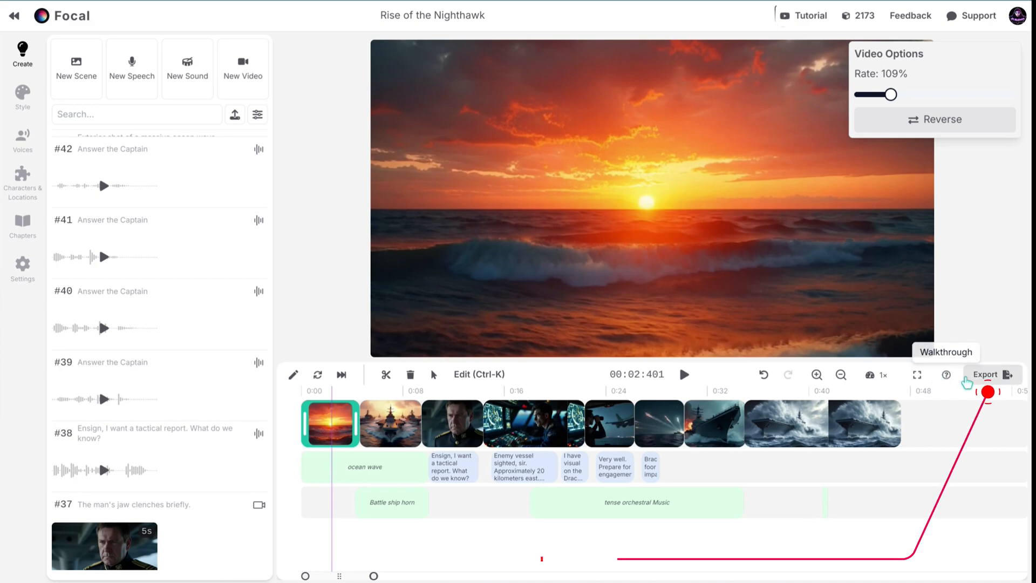
left_click(985, 374)
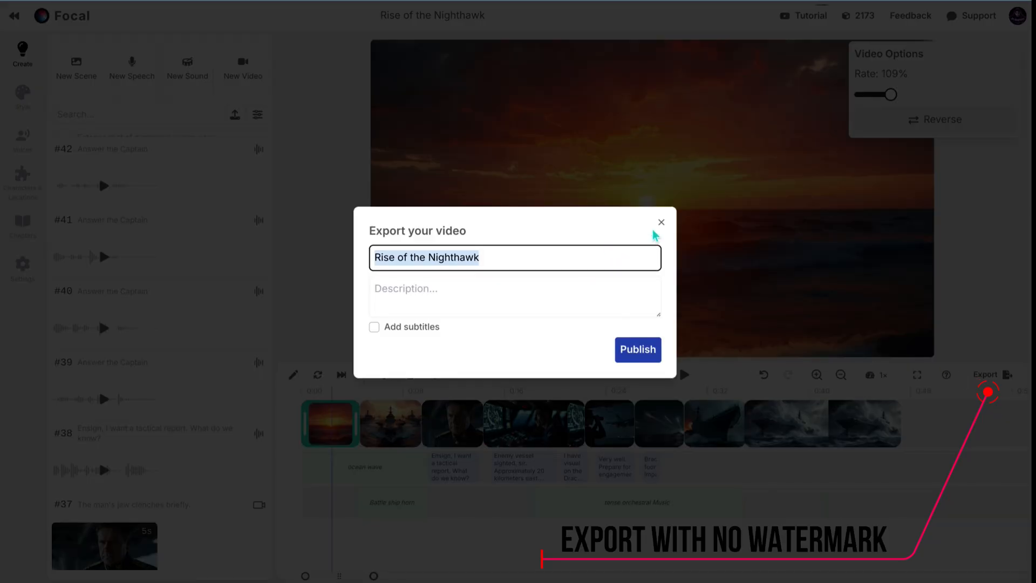
left_click(661, 221)
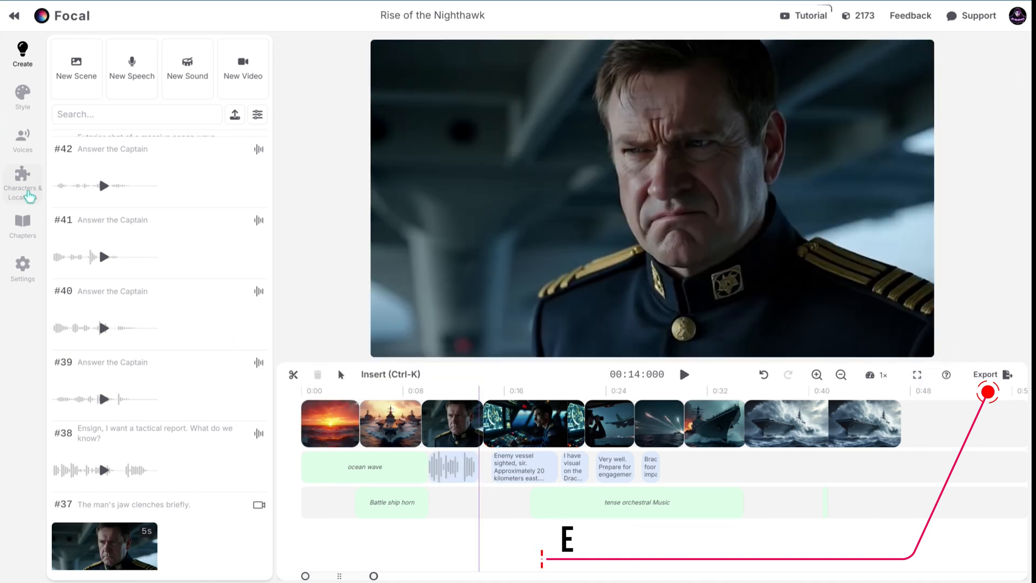
- Browse the Characters & Locations, Chapters and Voices pages
left_click(22, 183)
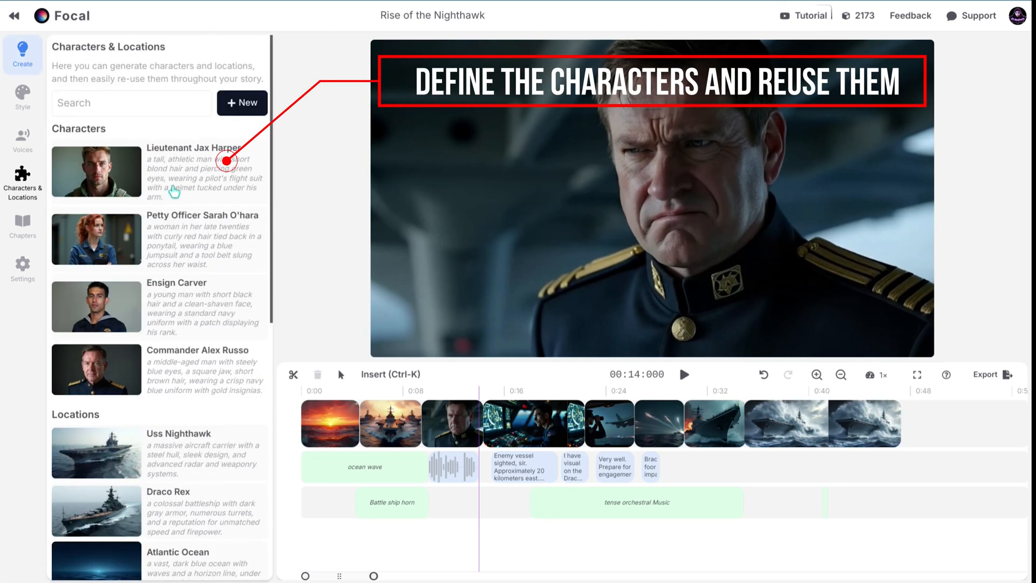
left_click(22, 224)
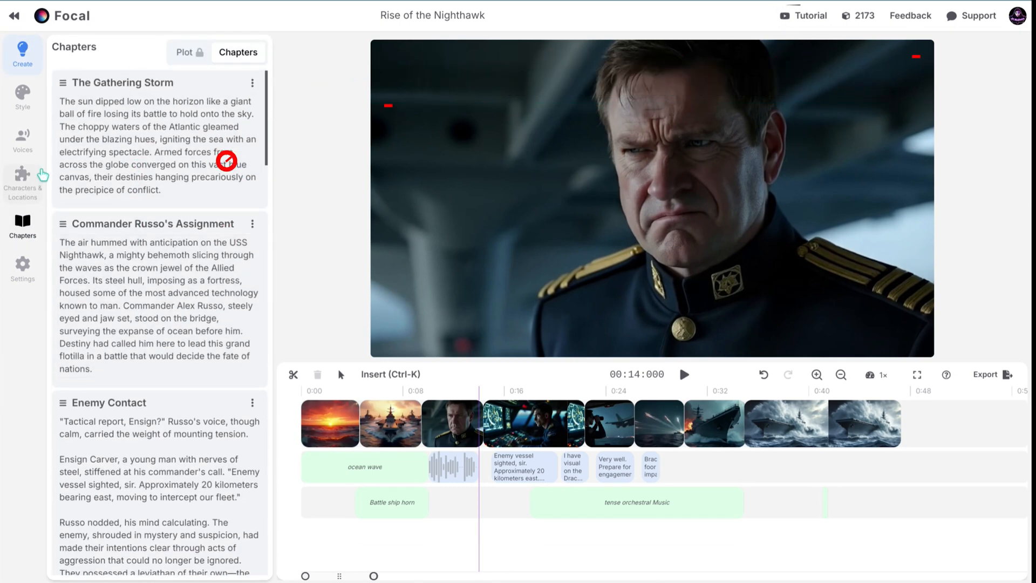
left_click(22, 140)
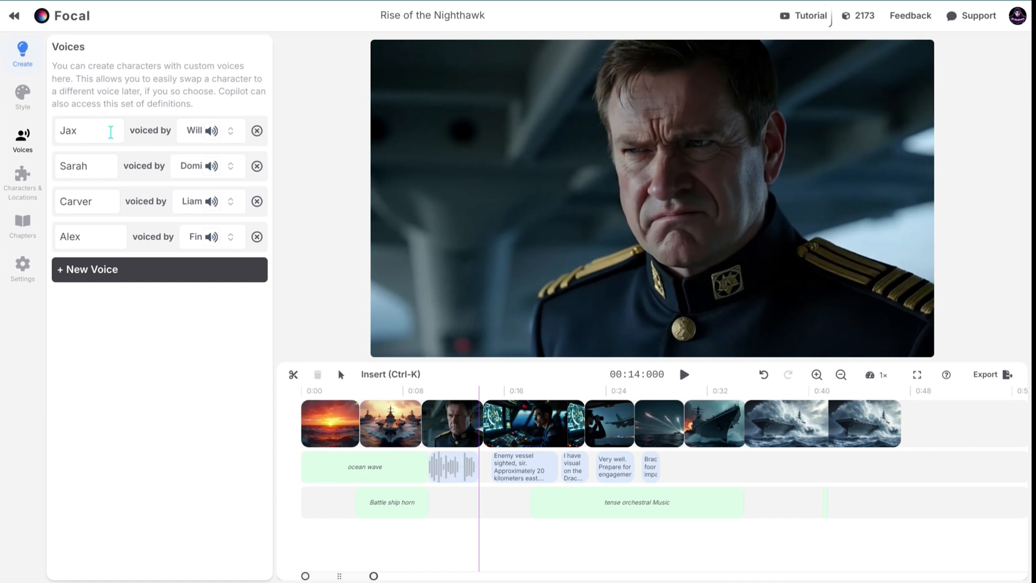
- In Settings, review the video models and toggle aspect ratio to Portrait and back to Landscape
left_click(22, 267)
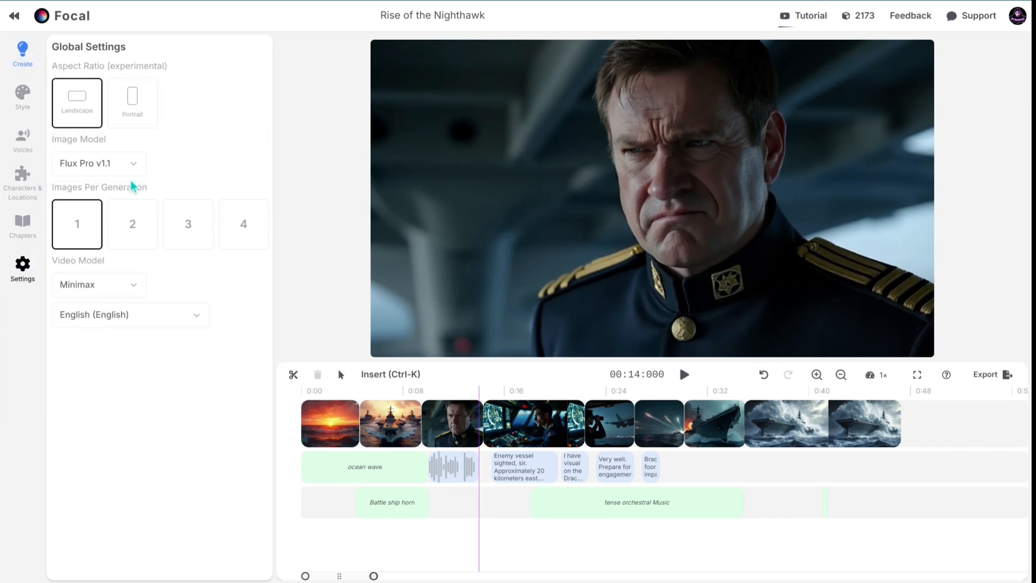
left_click(99, 162)
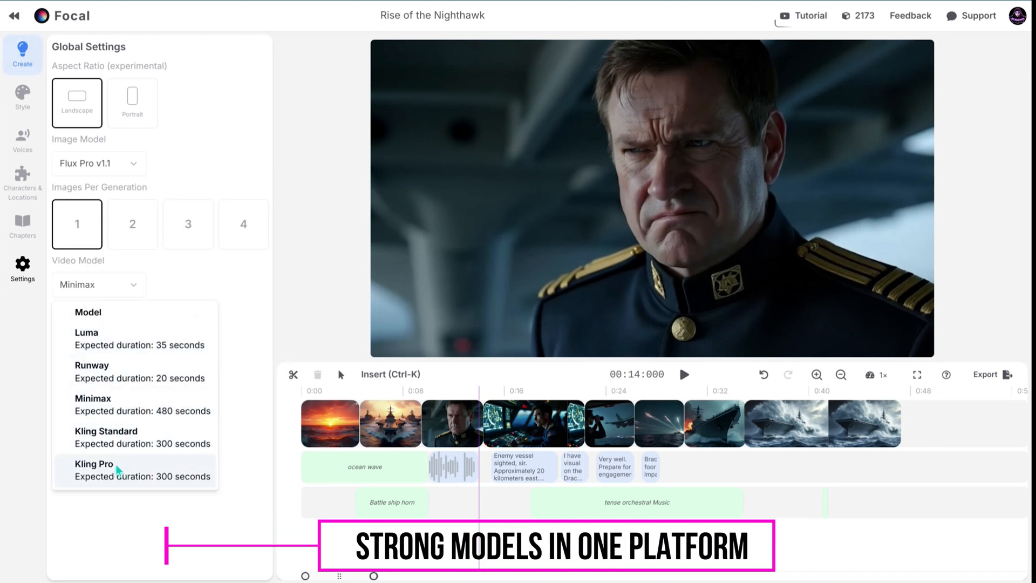
left_click(132, 102)
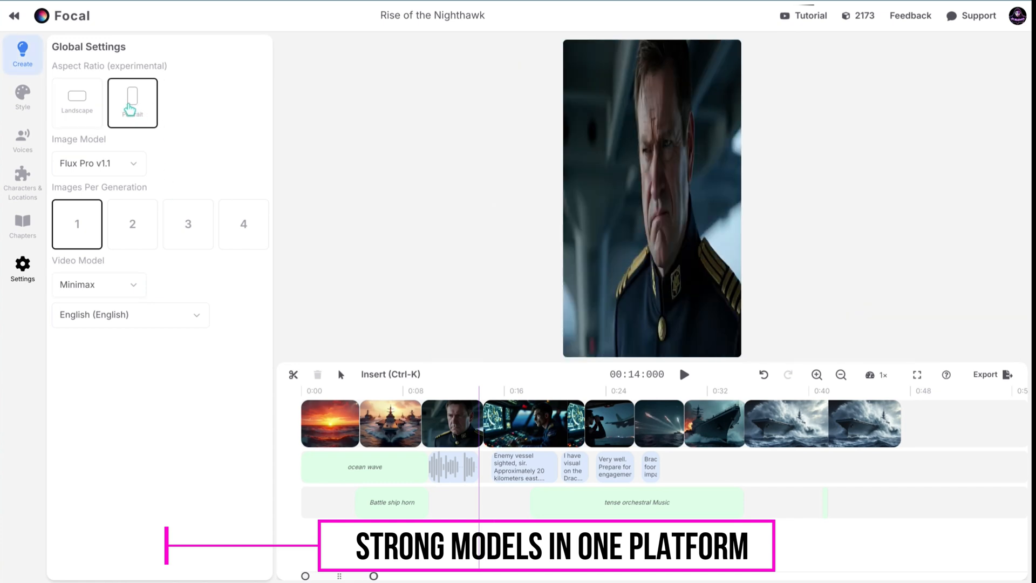
left_click(76, 102)
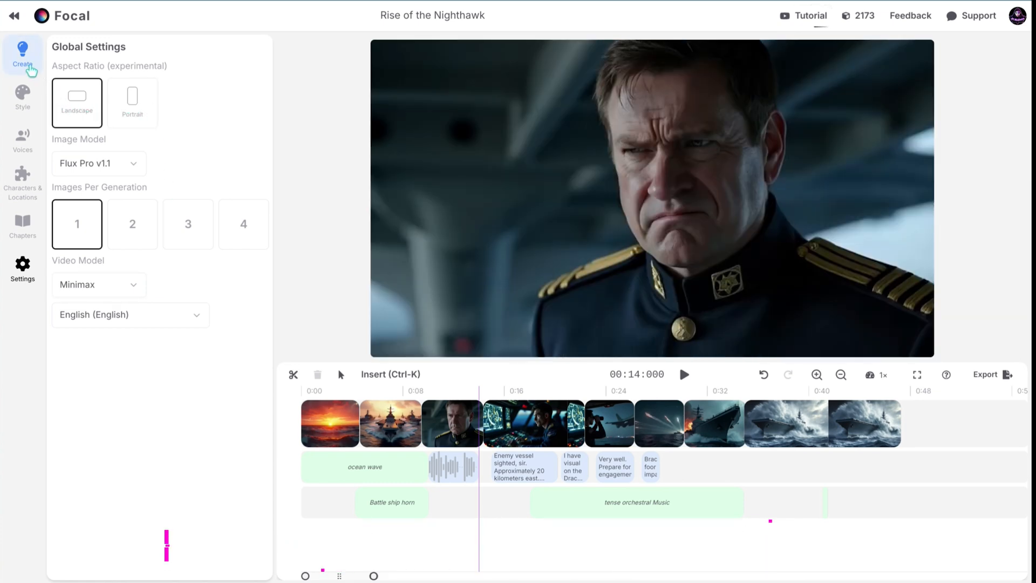
- Open the wave scene's base image generation and inspect its models, characters and locations
left_click(21, 51)
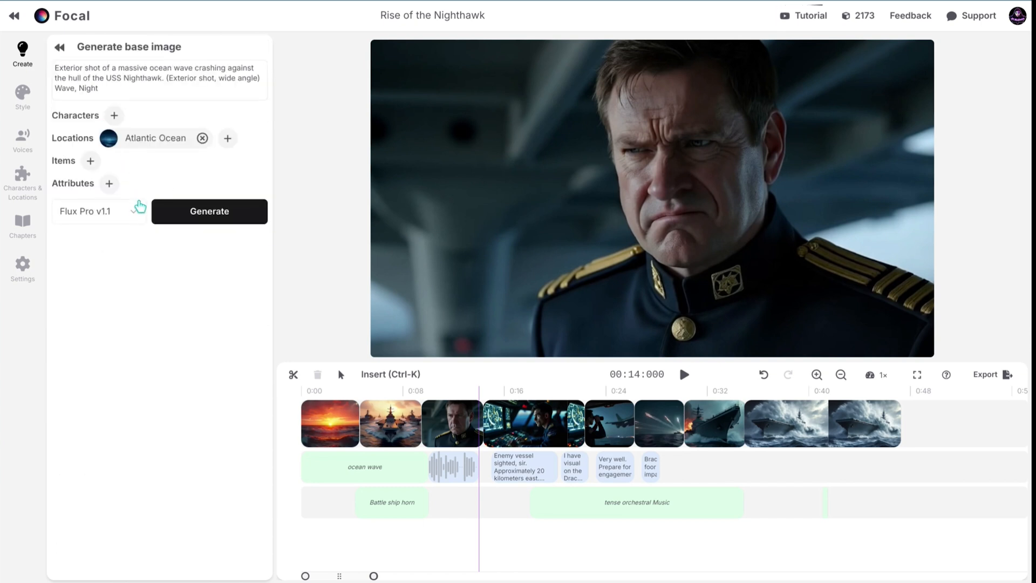
left_click(99, 211)
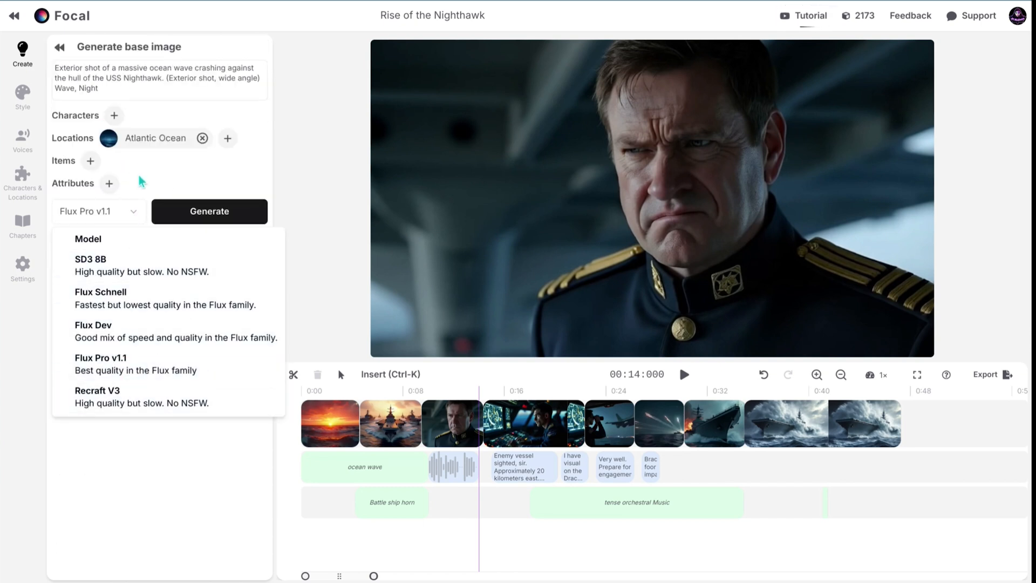
left_click(114, 115)
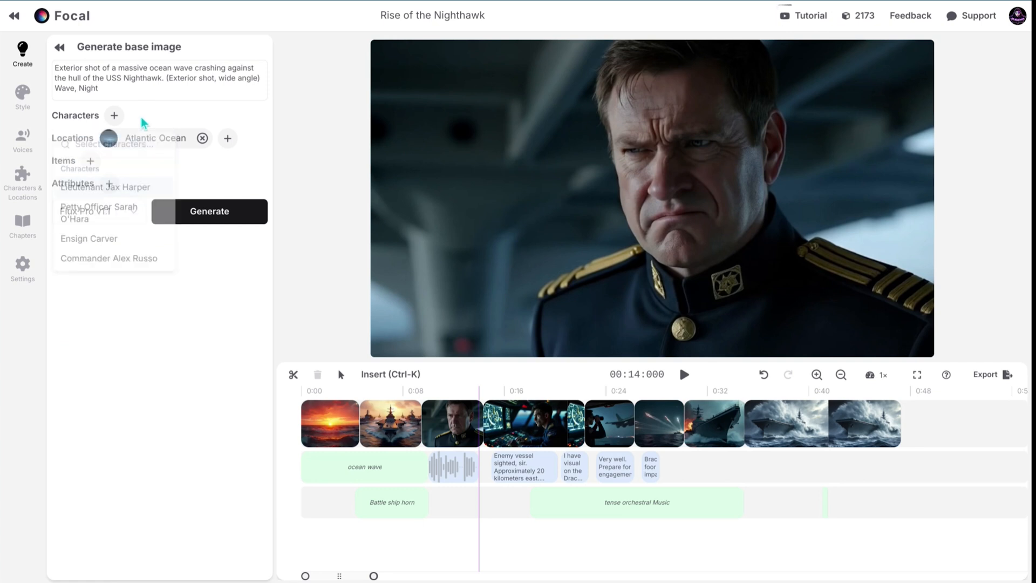
left_click(227, 138)
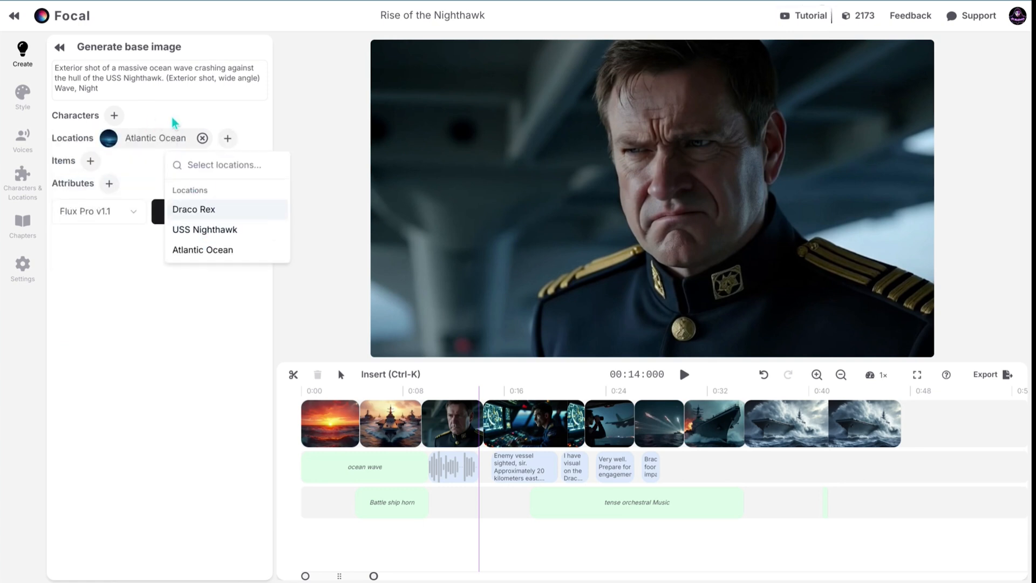
left_click(90, 161)
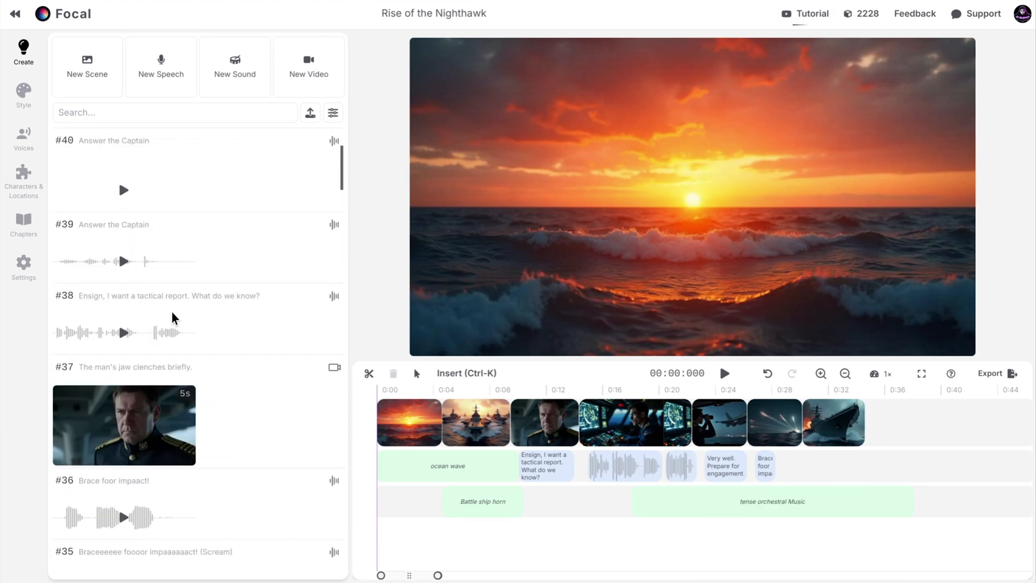
- Play Rise of the Nighthawk from the start to about 35 seconds
scroll("down", 3)
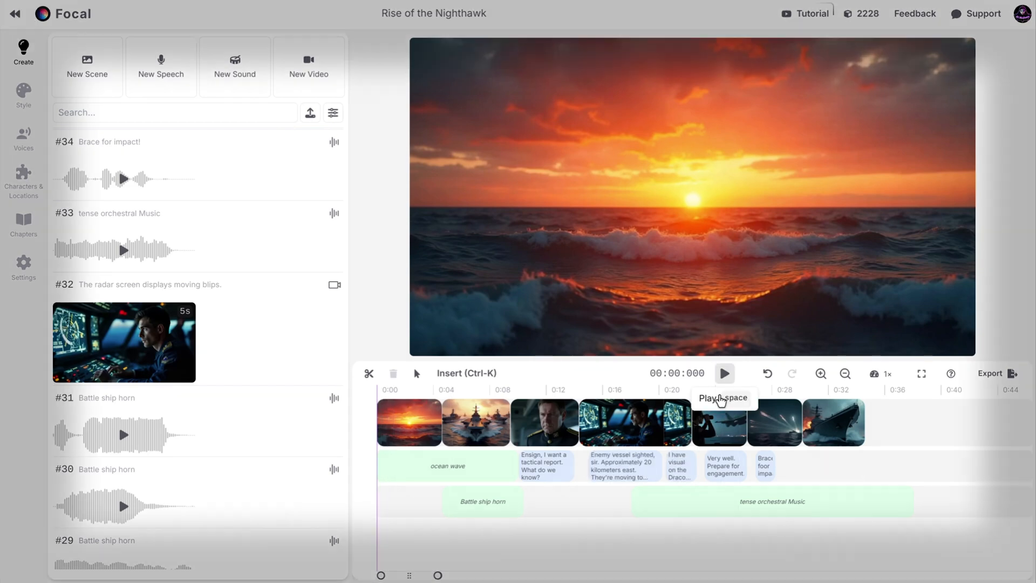
left_click(724, 374)
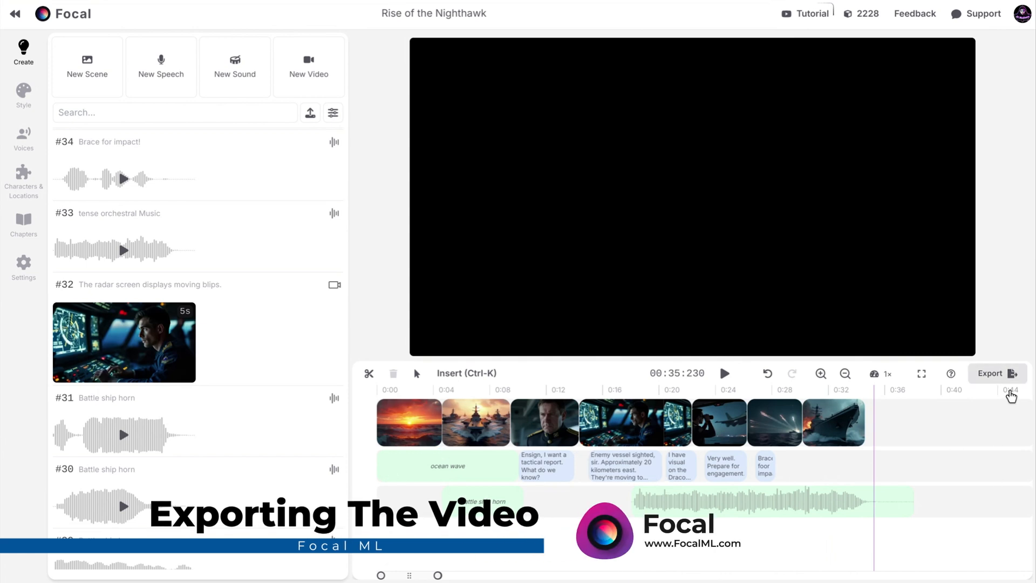
left_click(997, 373)
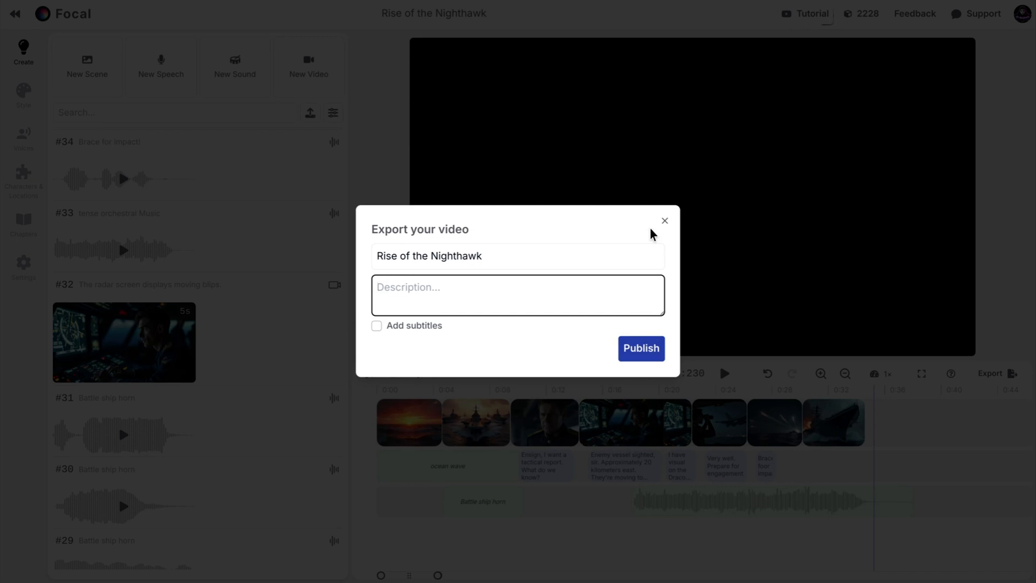
left_click(664, 221)
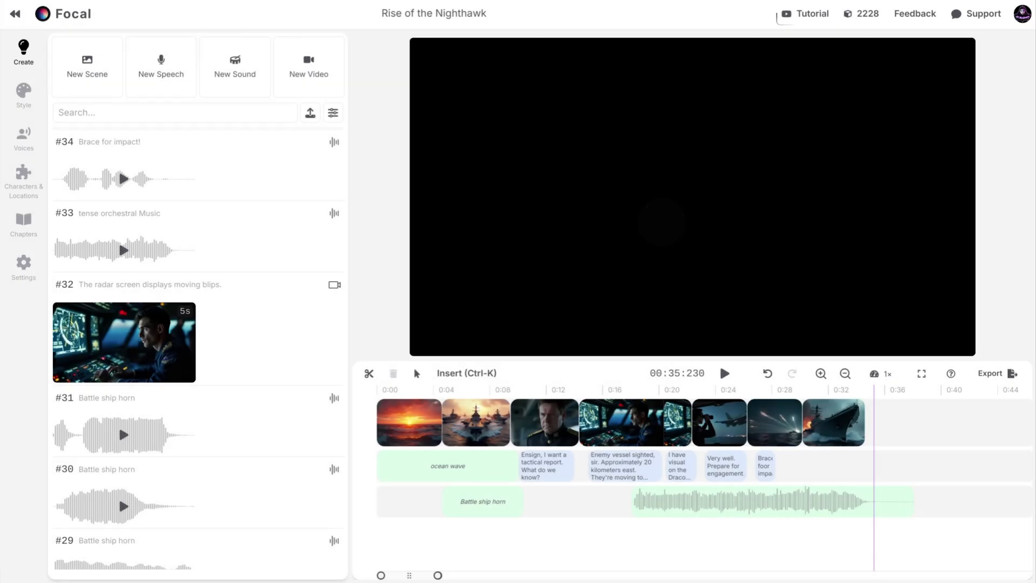